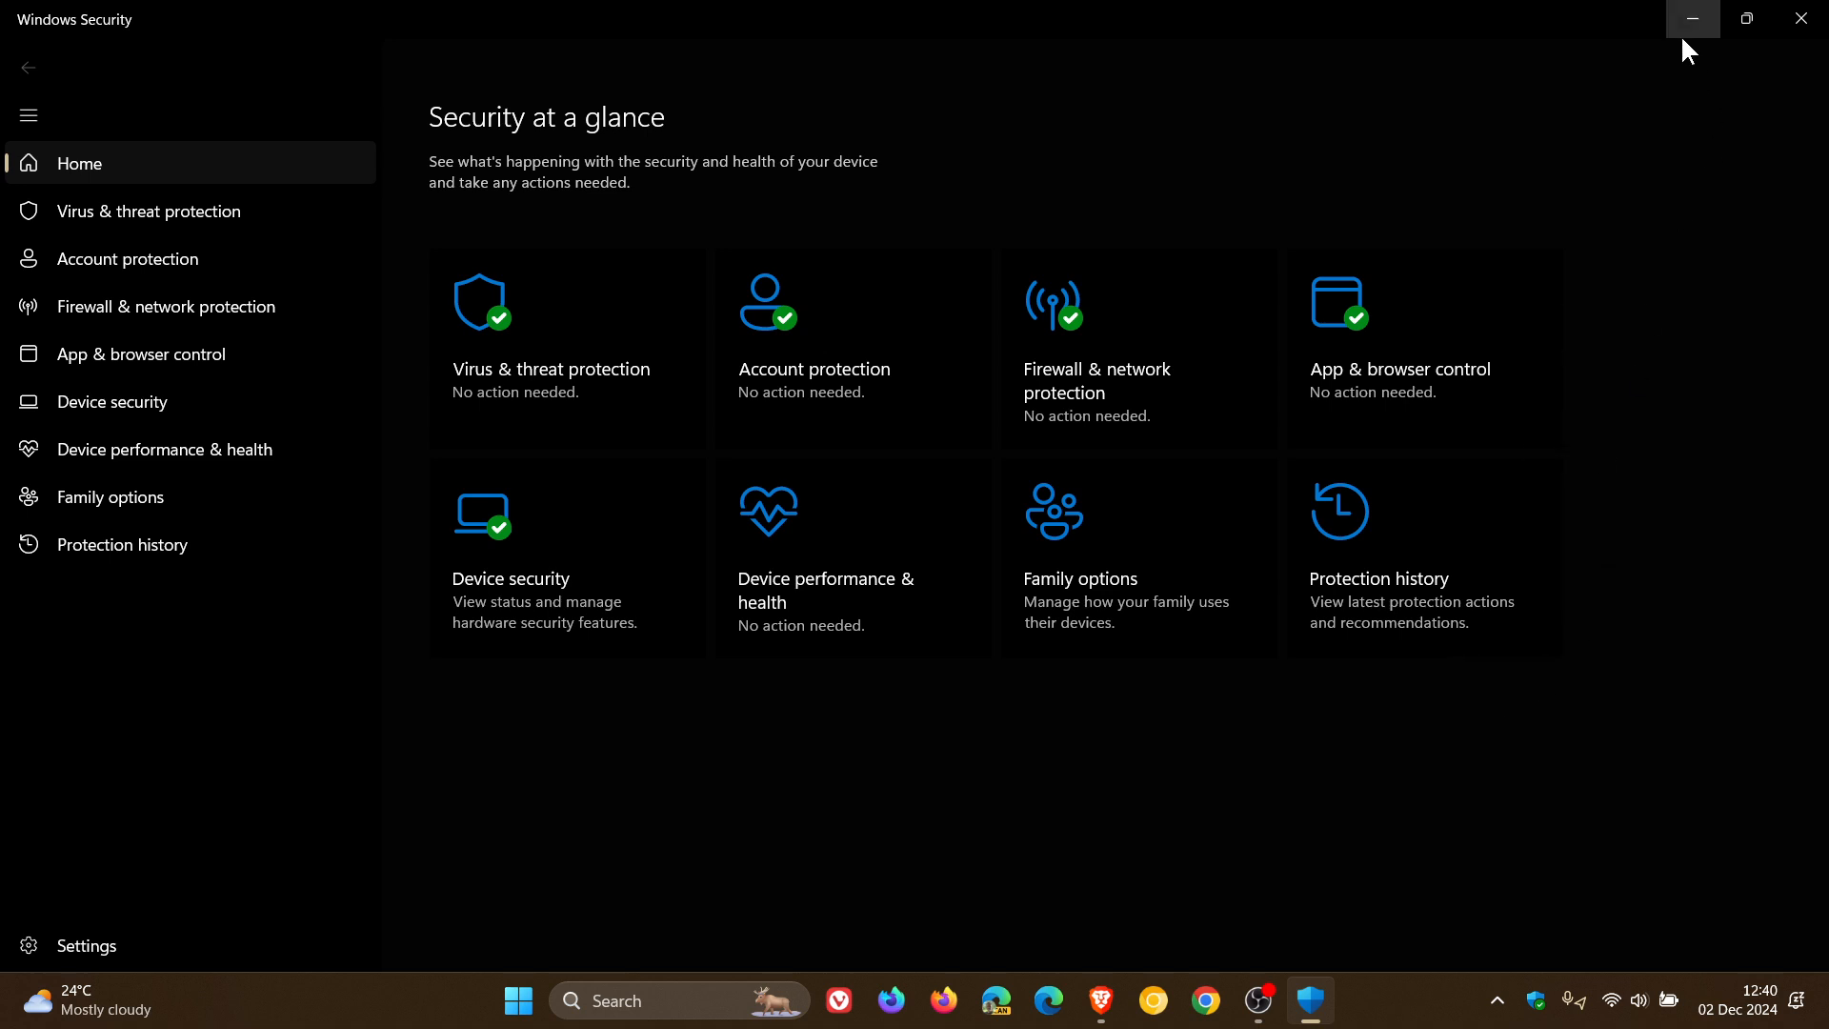
mouse_move(1692, 21)
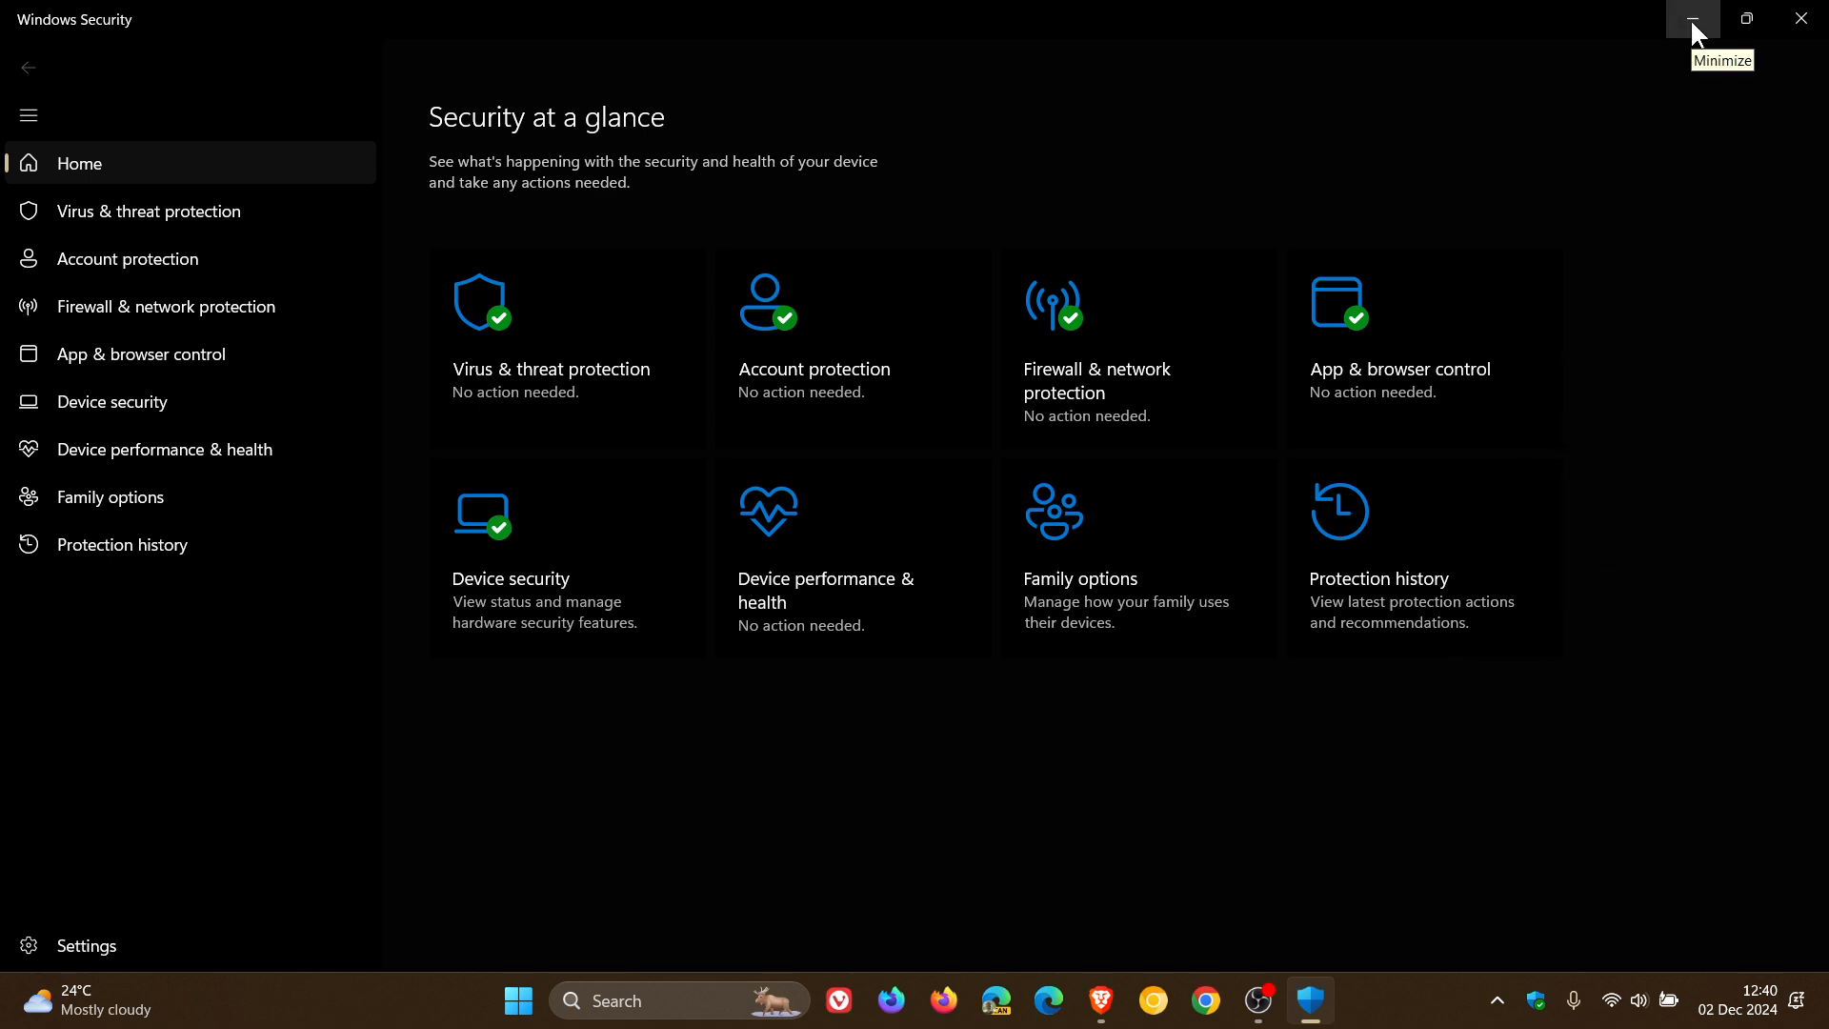
Minimize the Windows Security window to show the desktop.
left_click(1692, 19)
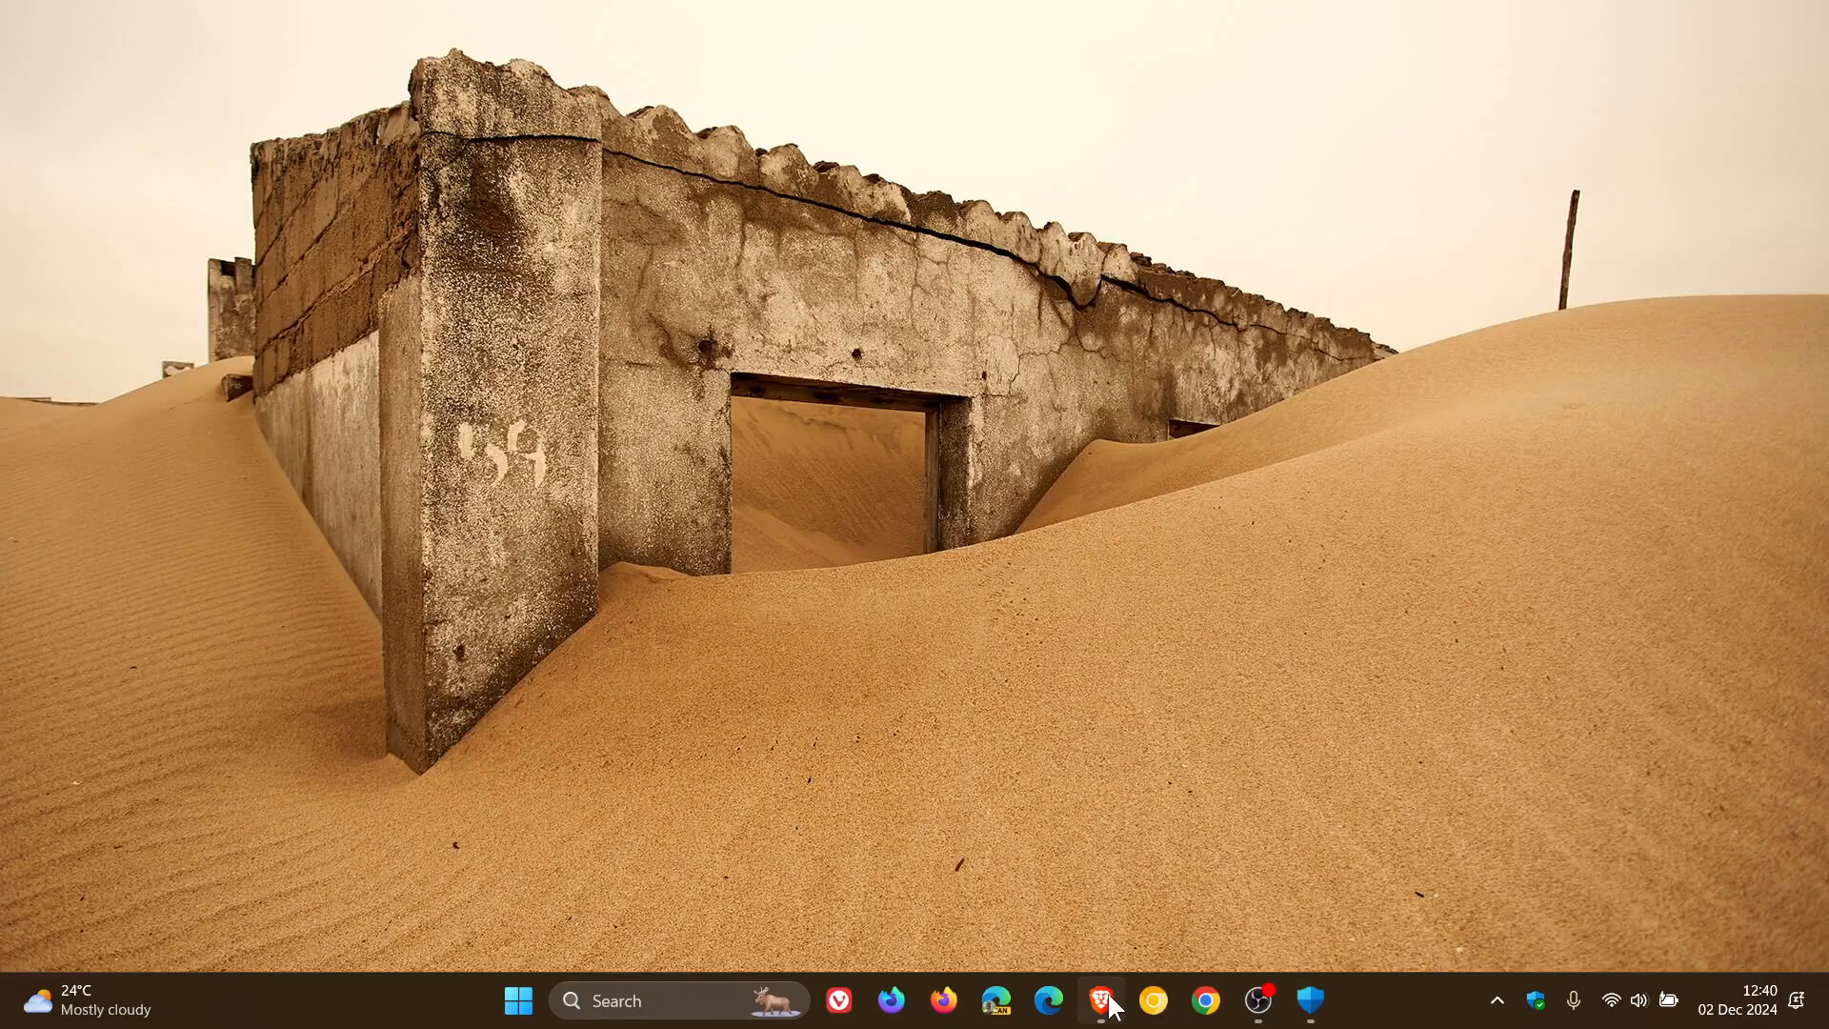
View the Defender update article's Version information in Brave (security intelligence 1.419.396.0), then return to Windows Security.
left_click(1099, 1000)
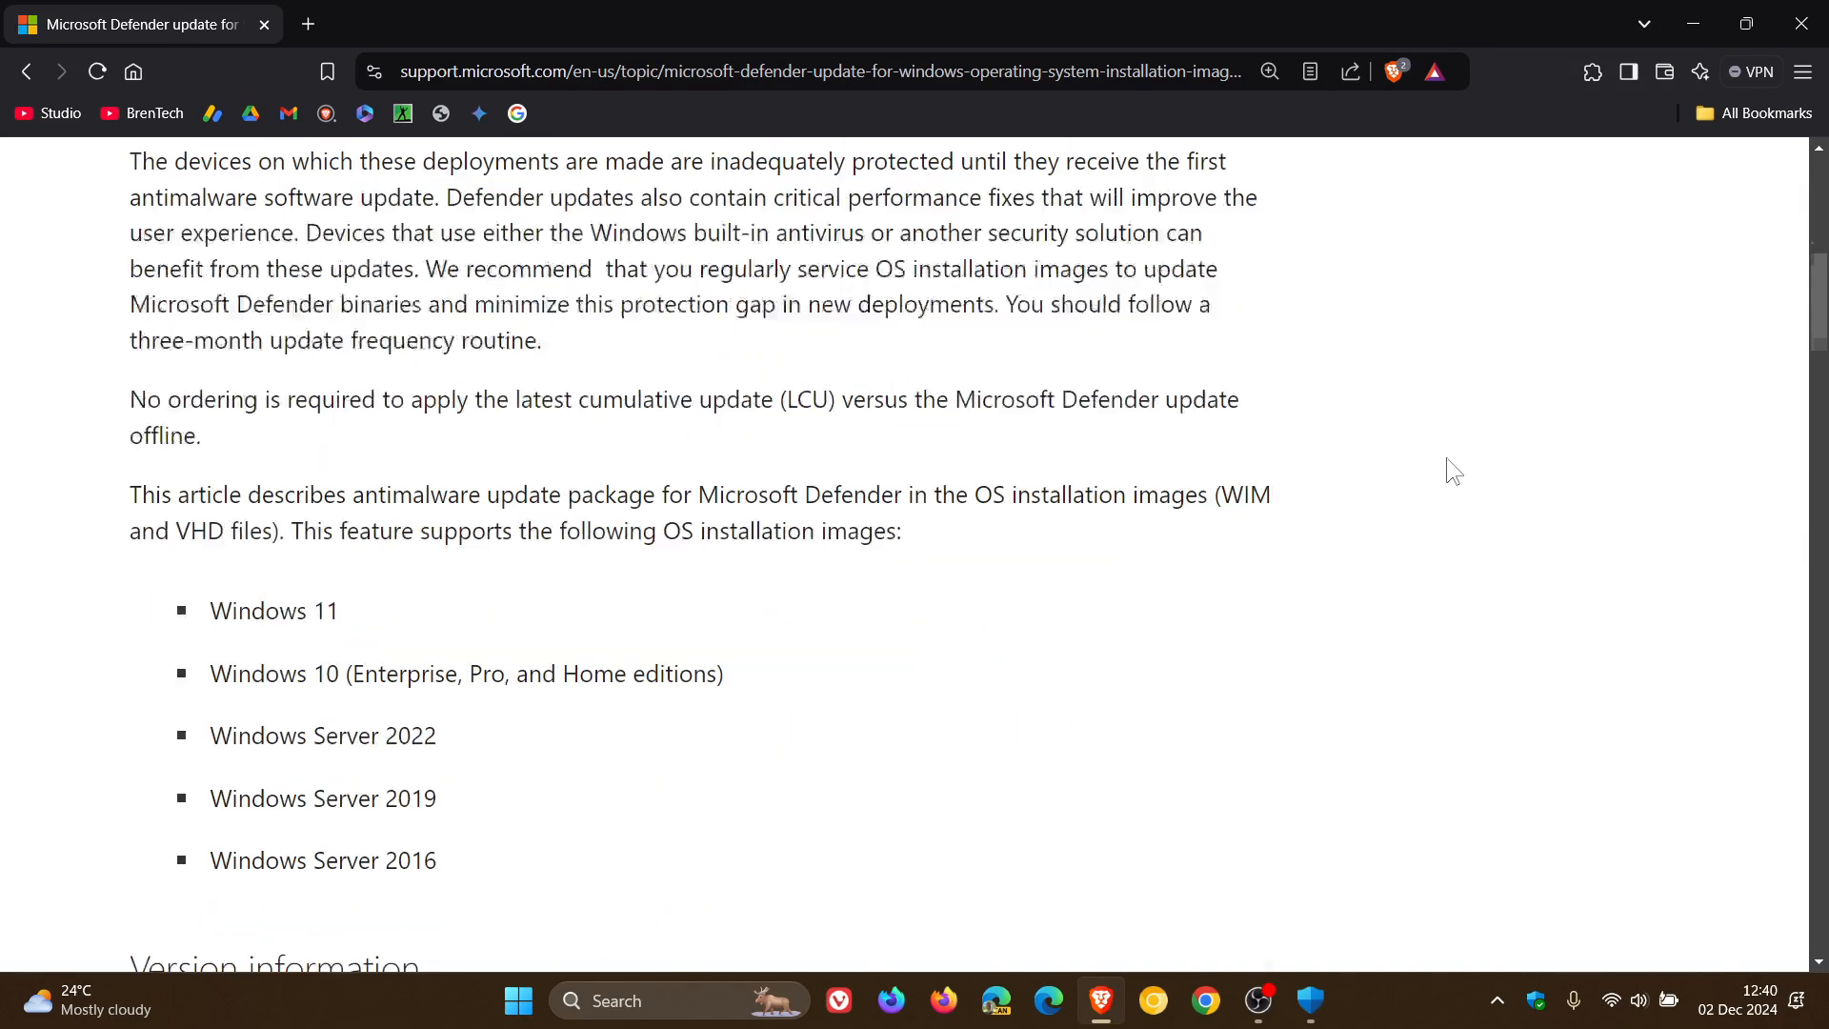
scroll("down", 3)
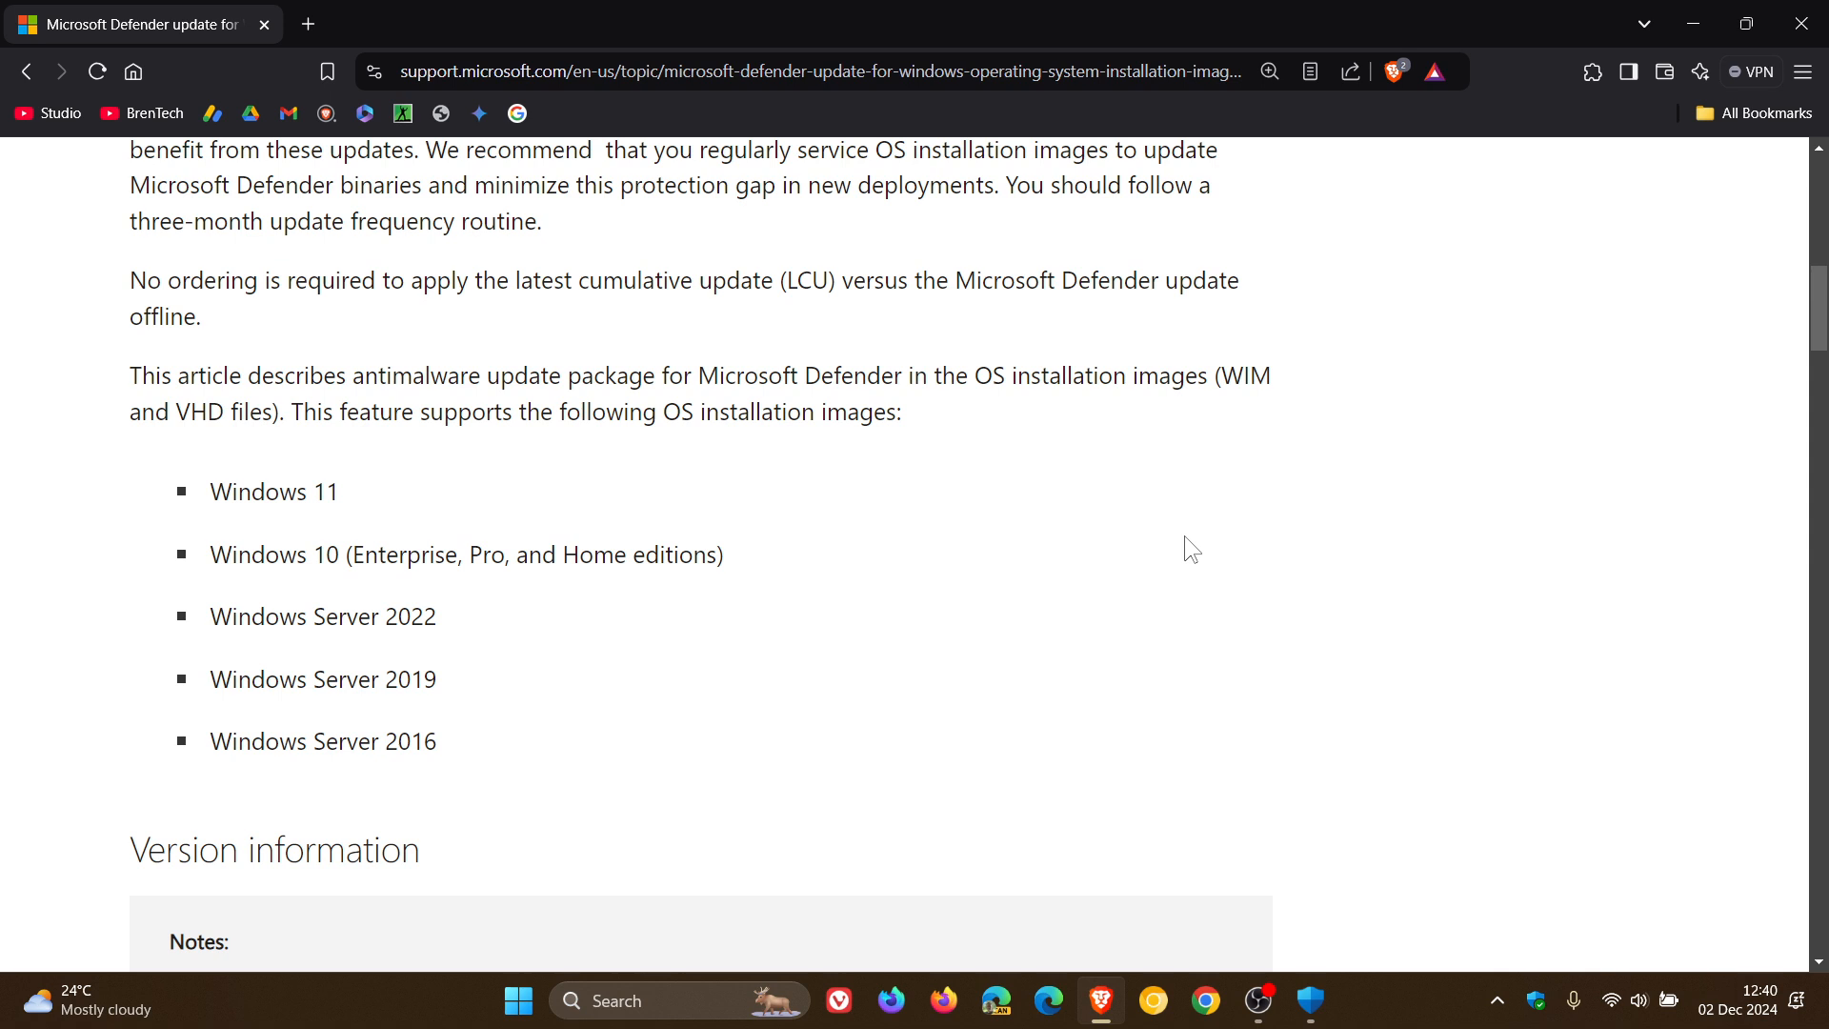
scroll("down", 3)
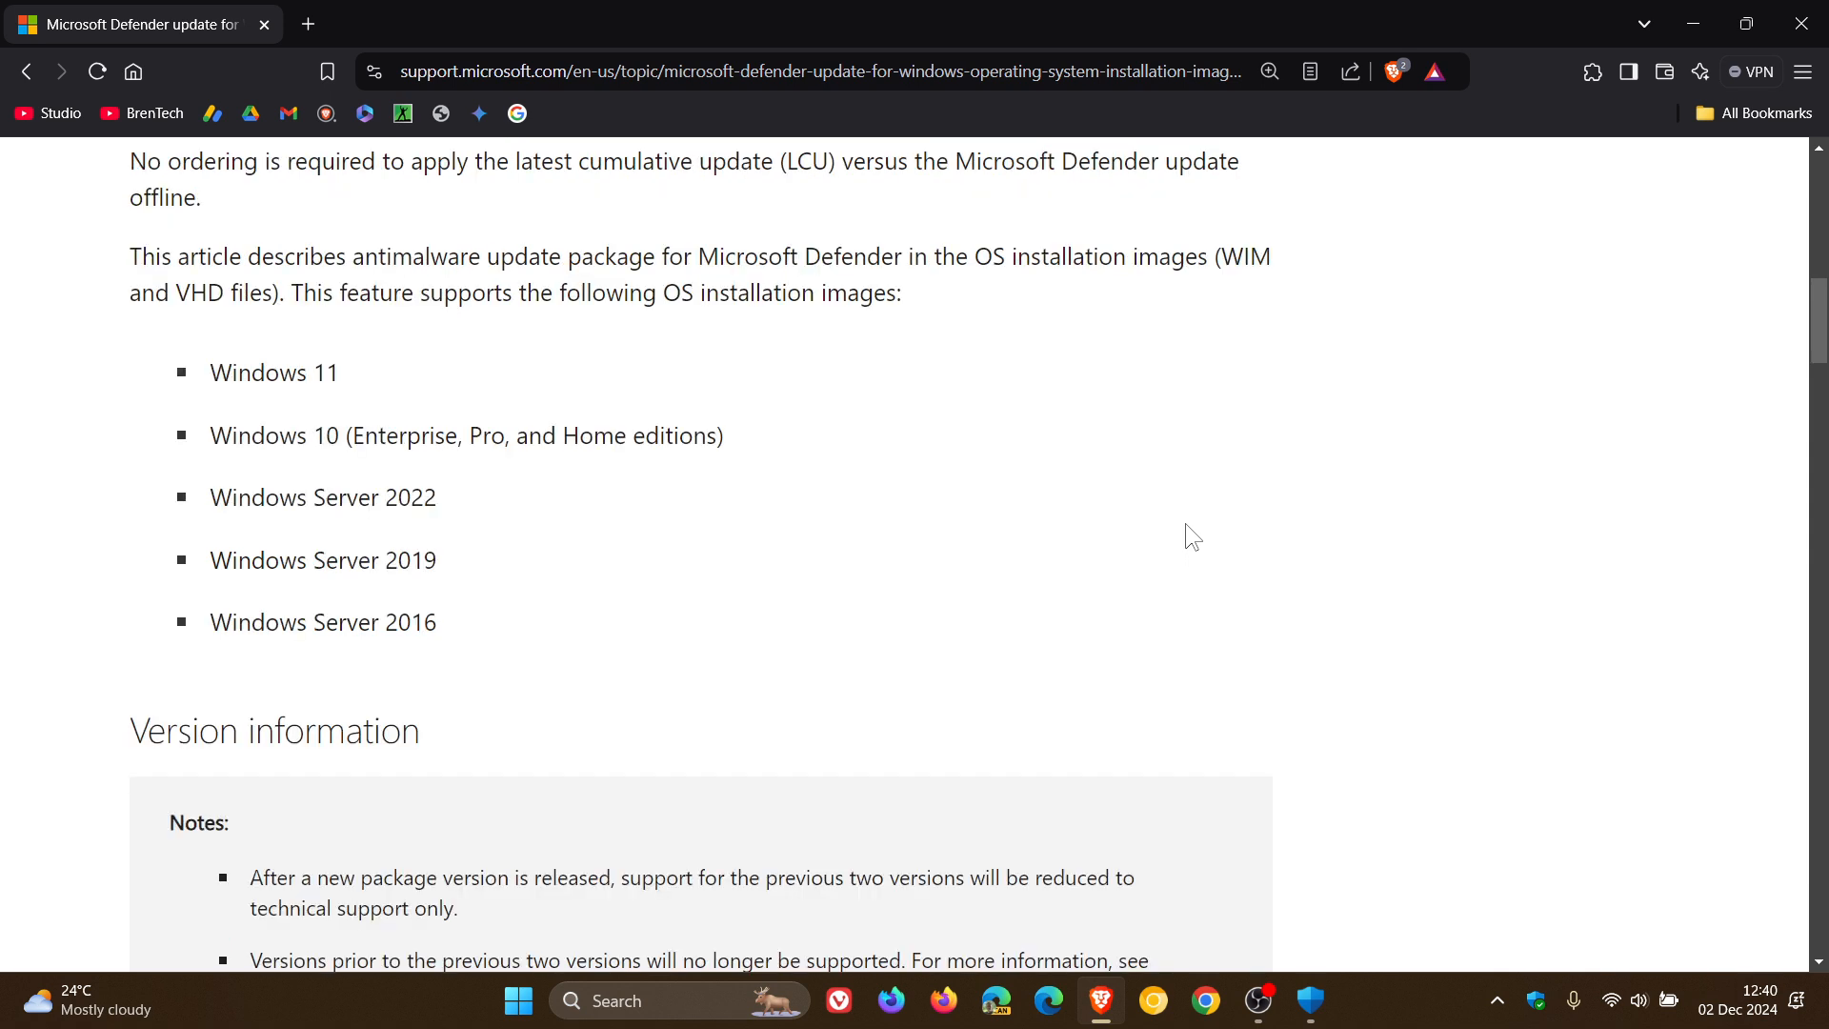
mouse_move(518, 339)
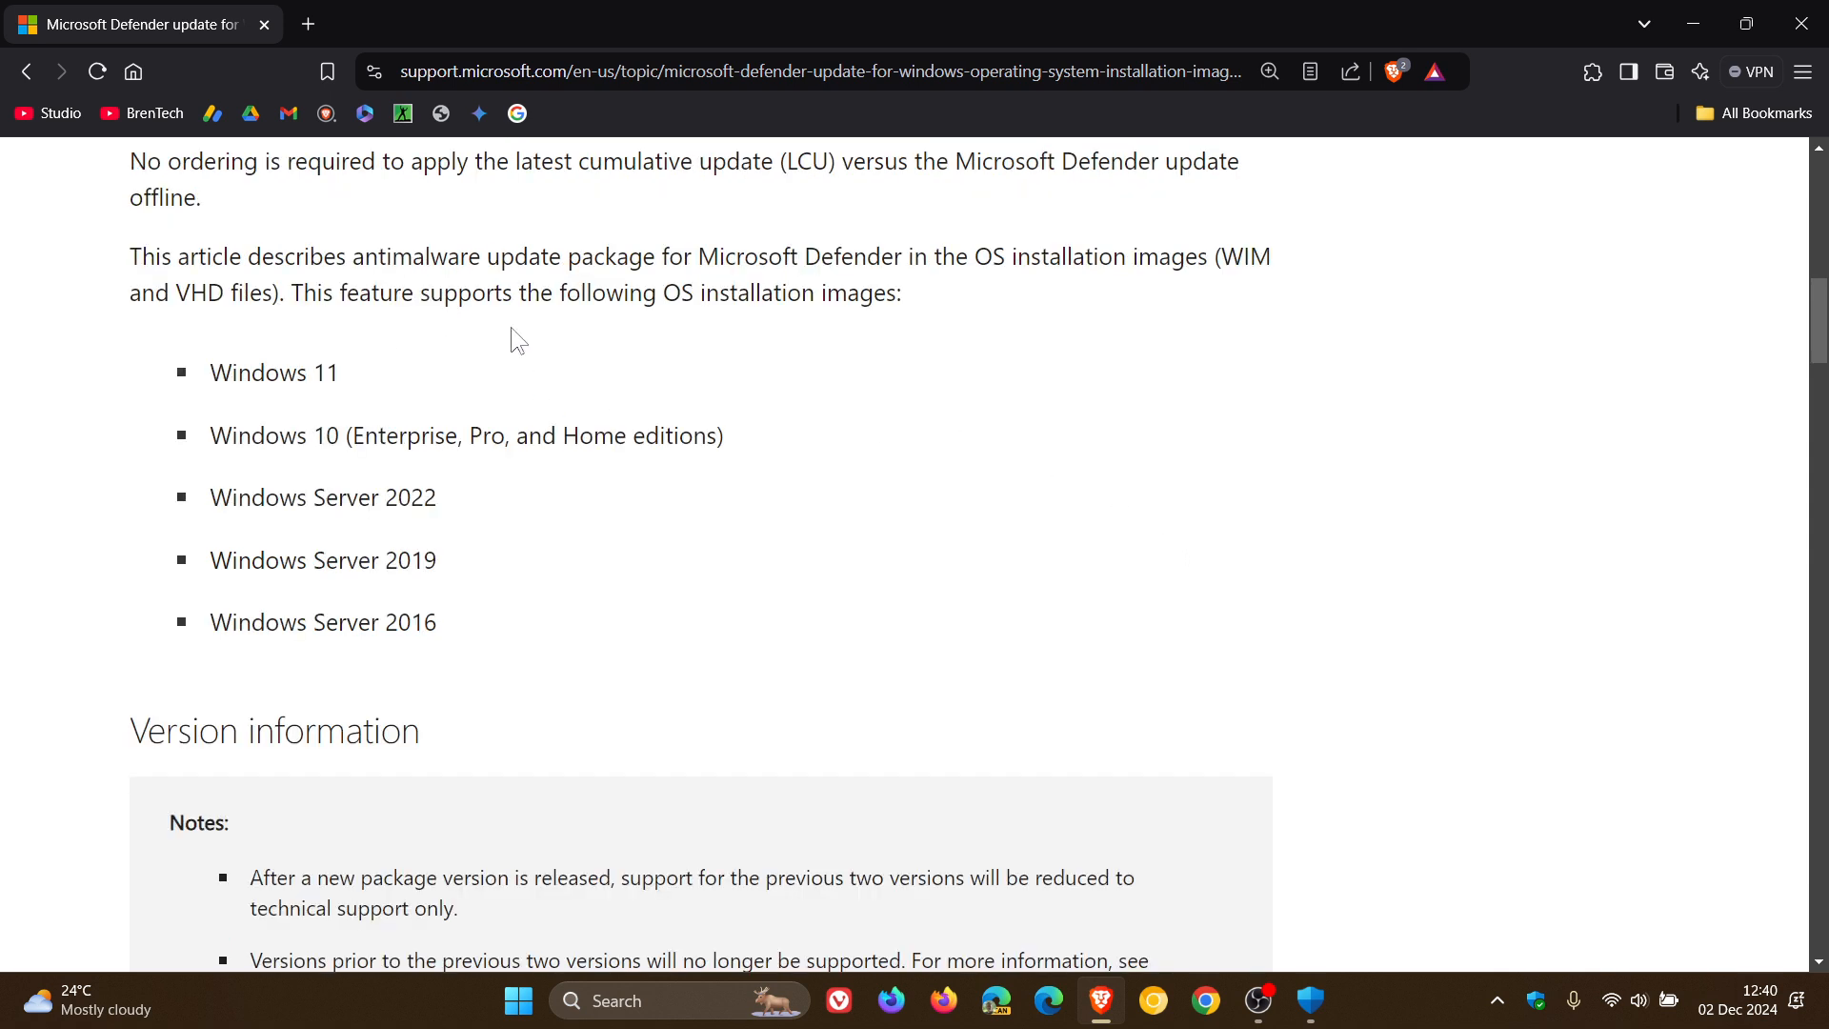
mouse_move(834, 419)
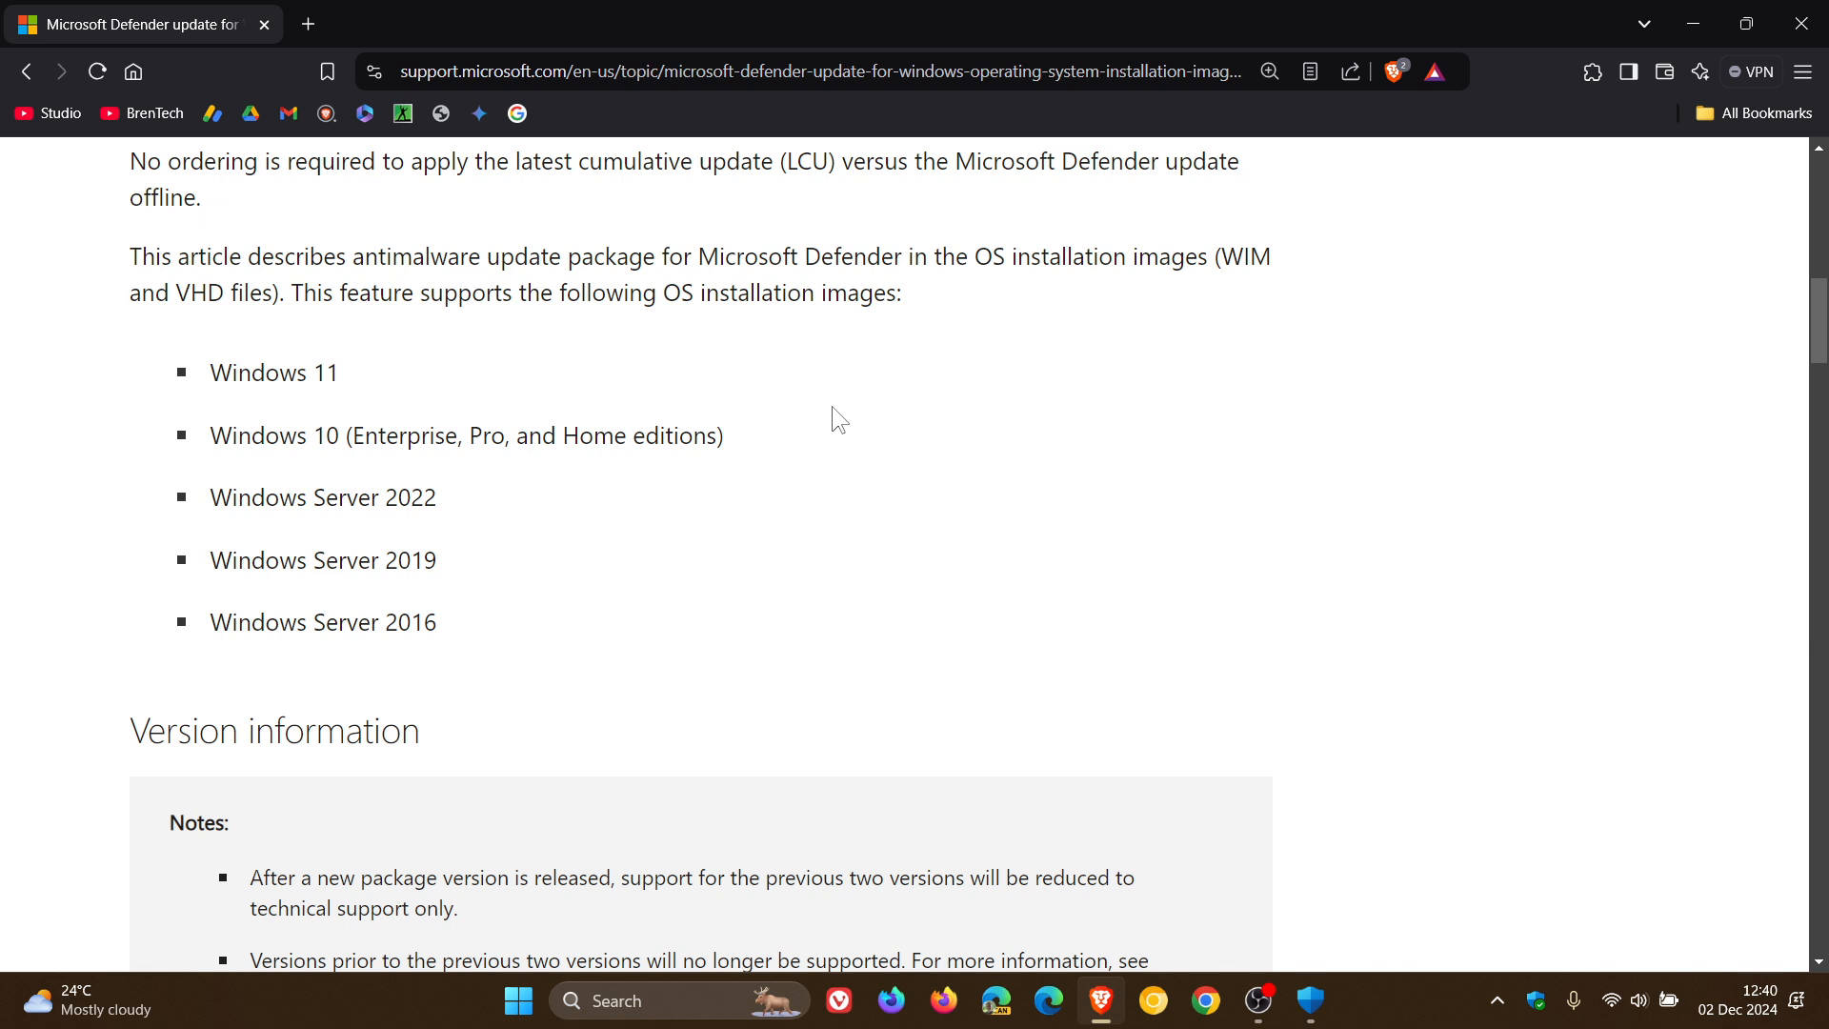
mouse_move(476, 568)
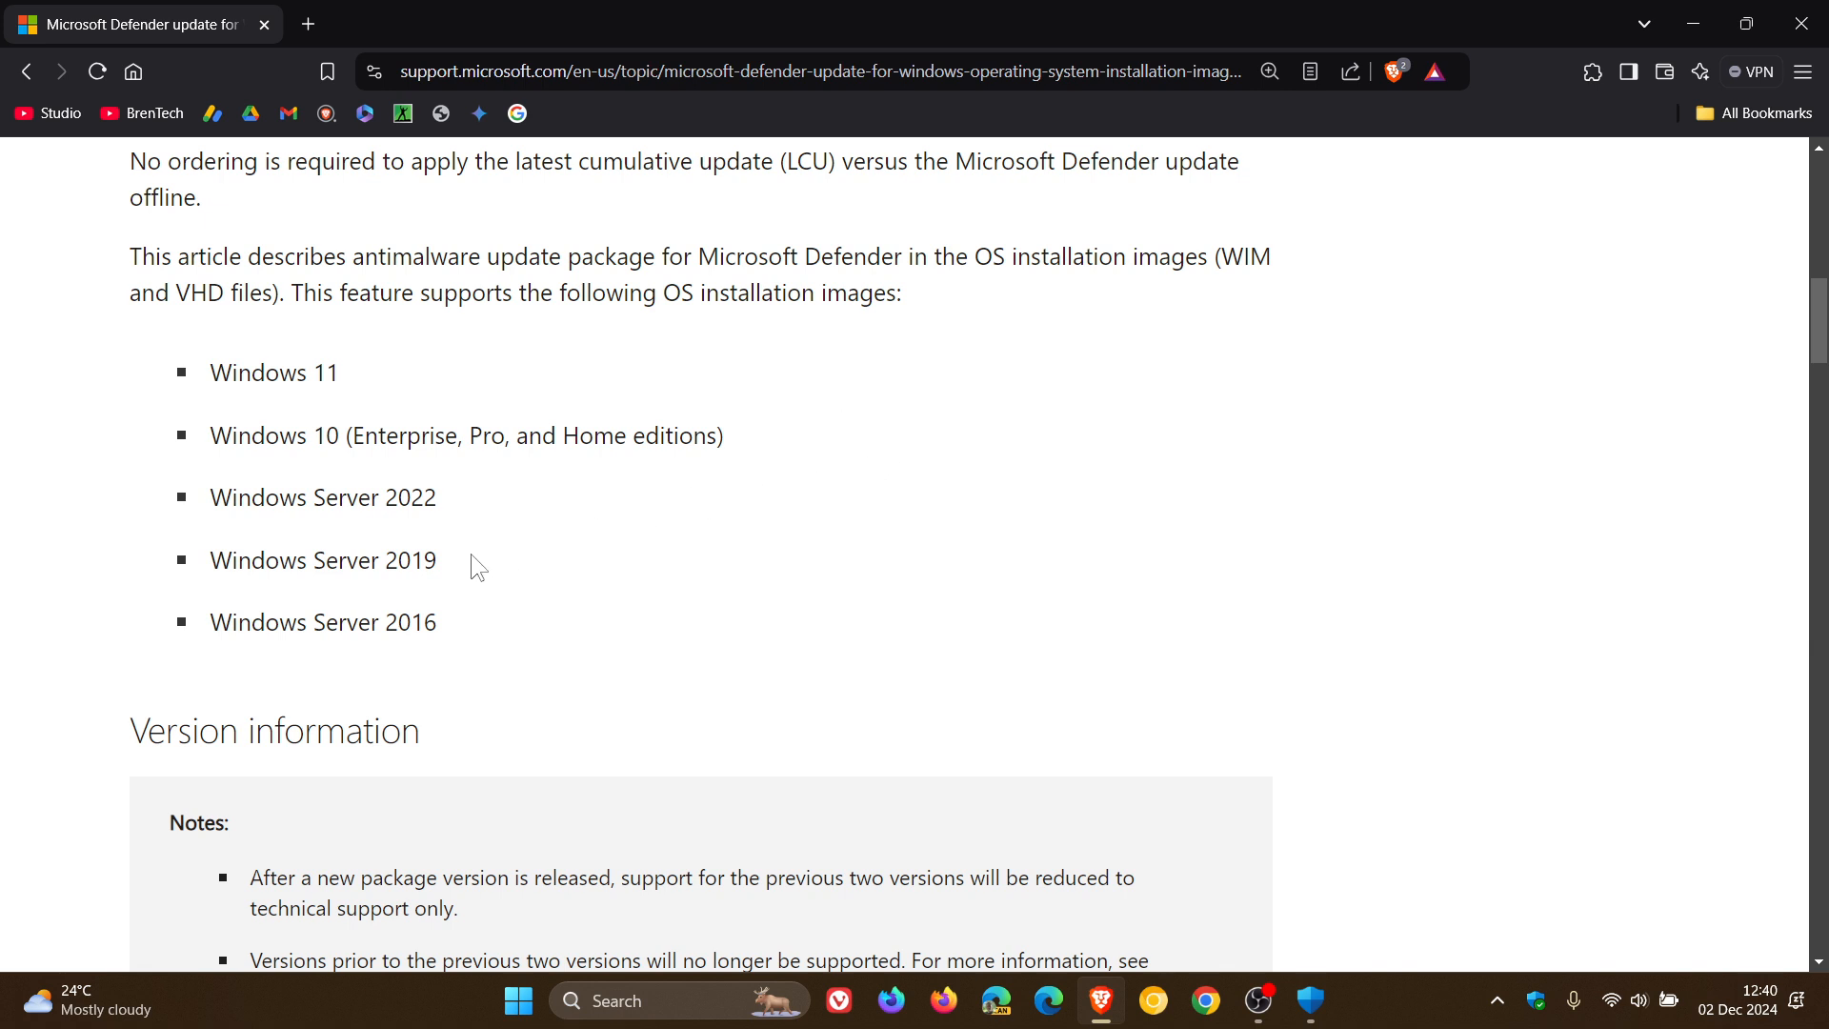
scroll("down", 3)
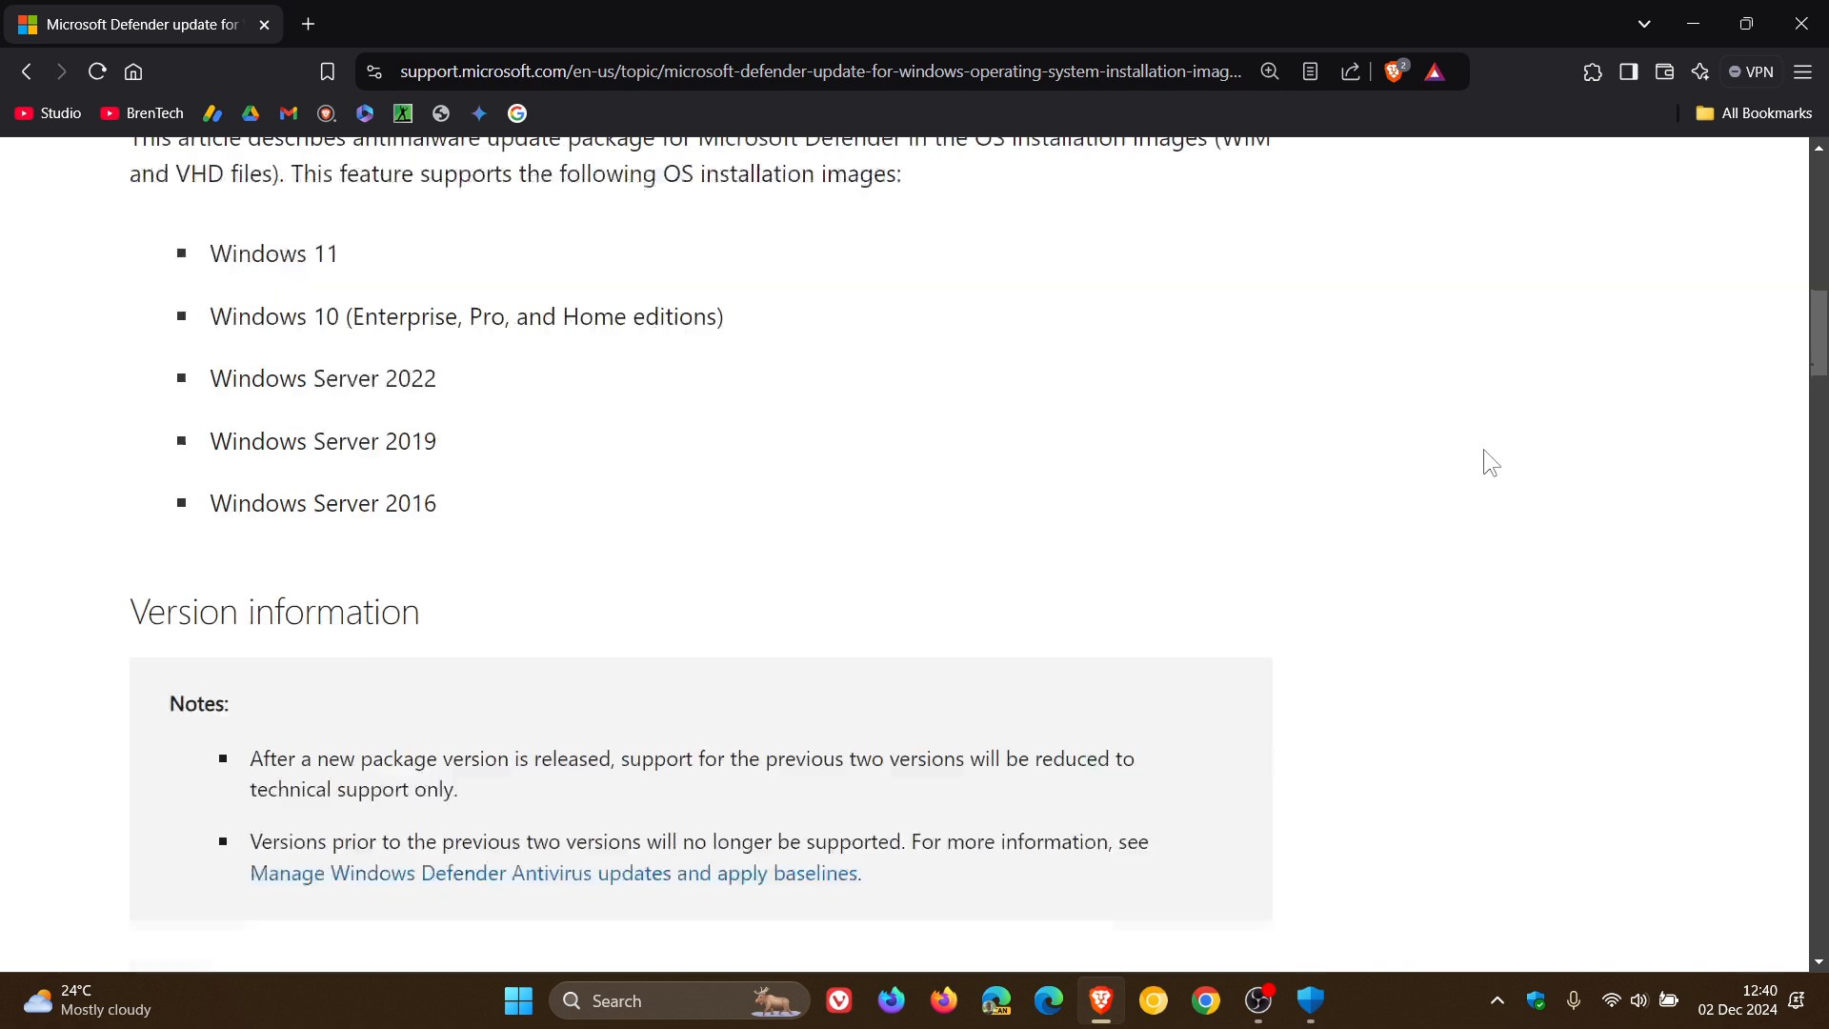
scroll("down", 3)
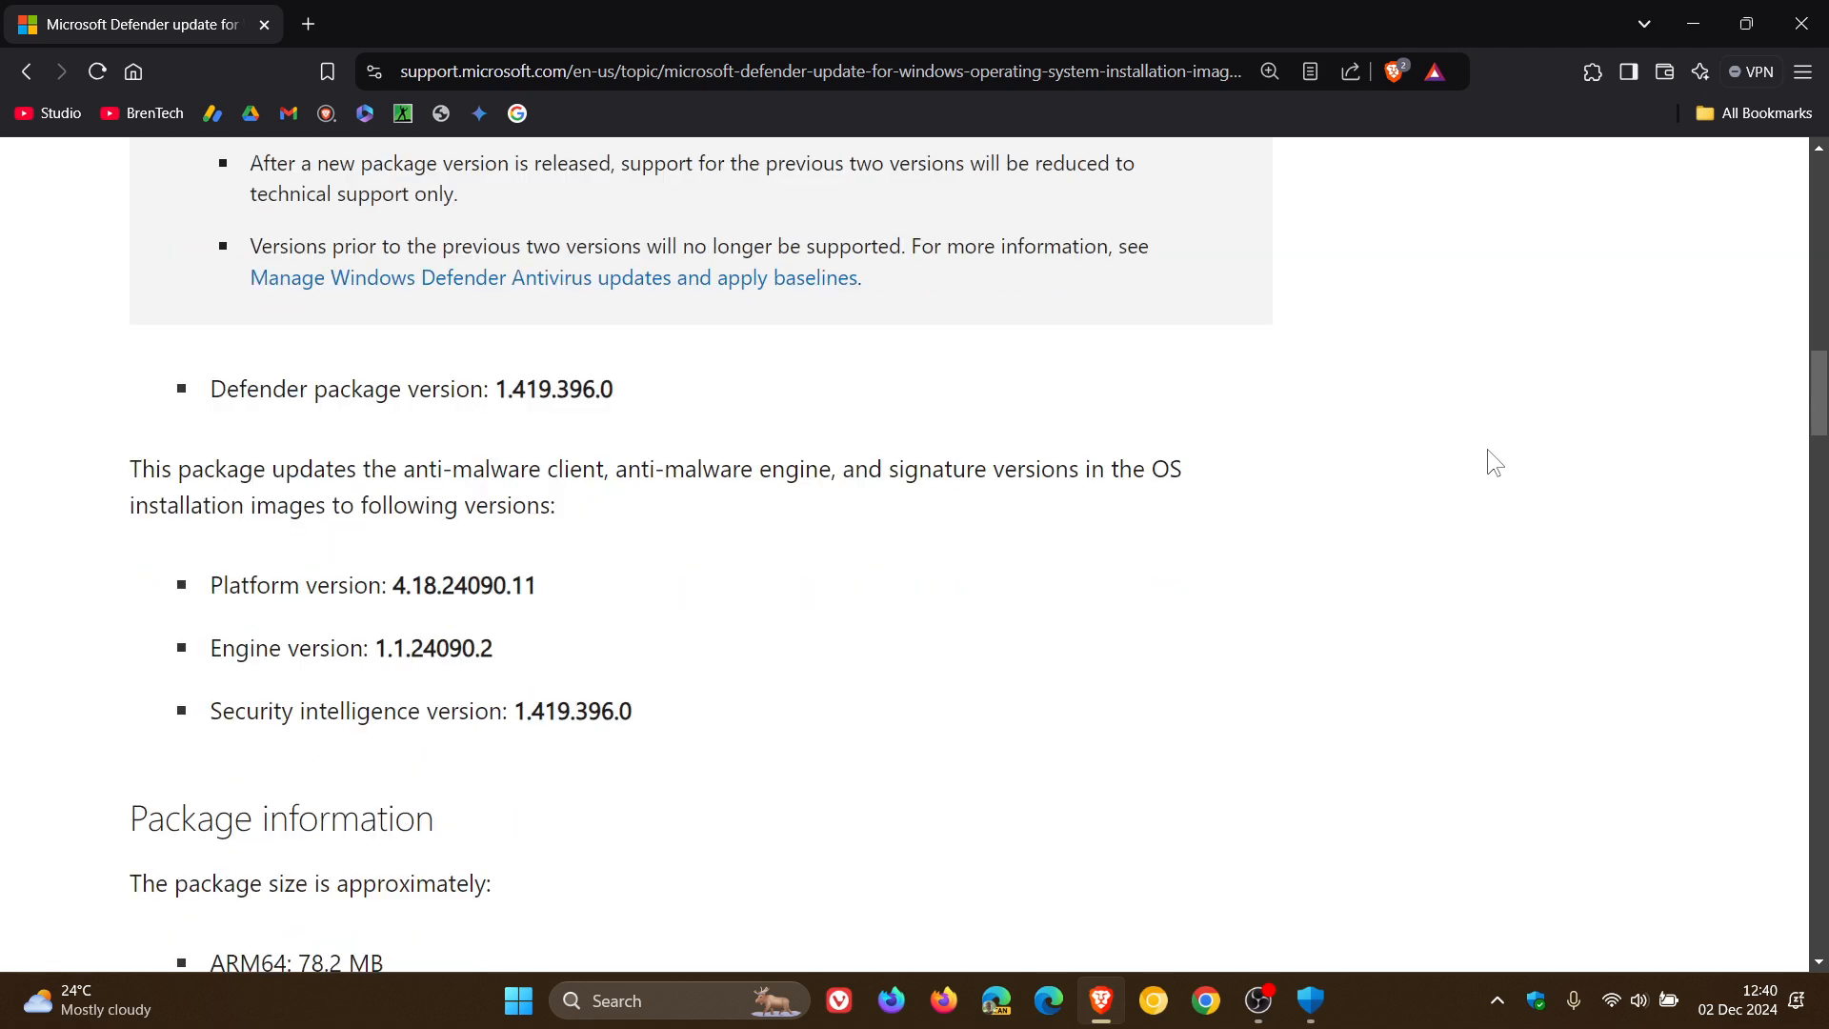
mouse_move(695, 407)
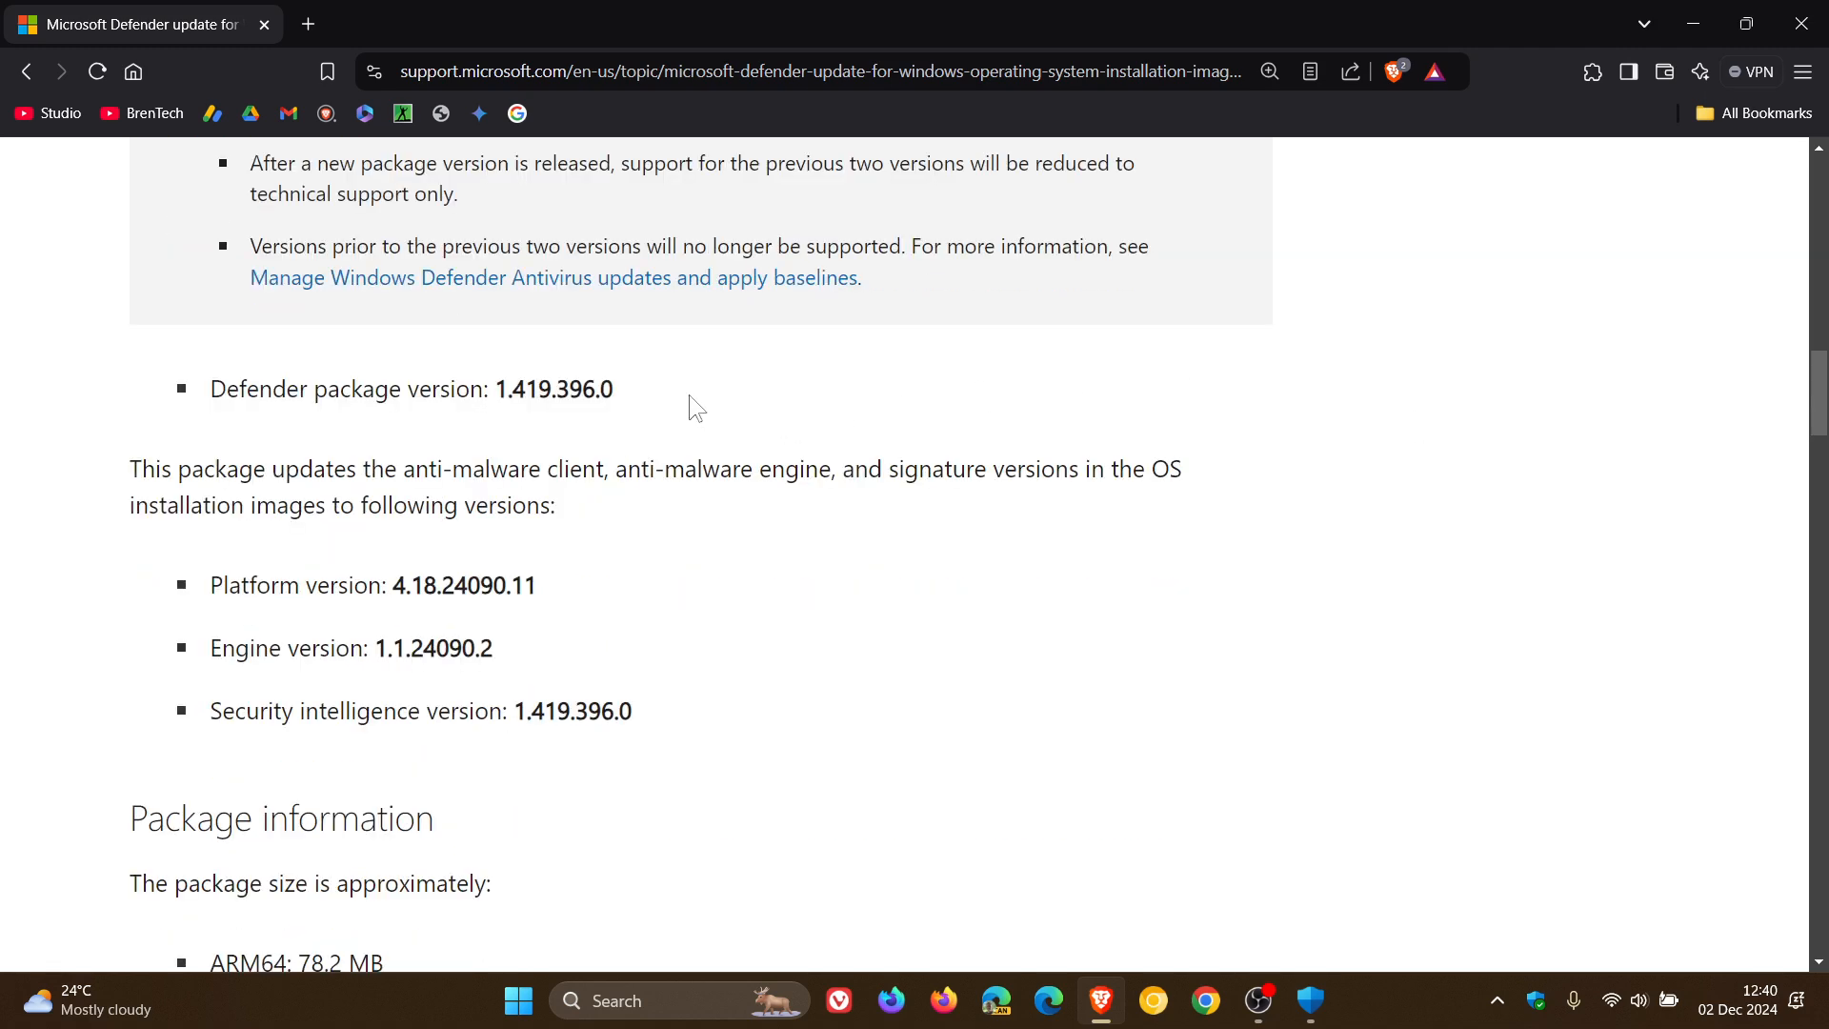
mouse_move(682, 743)
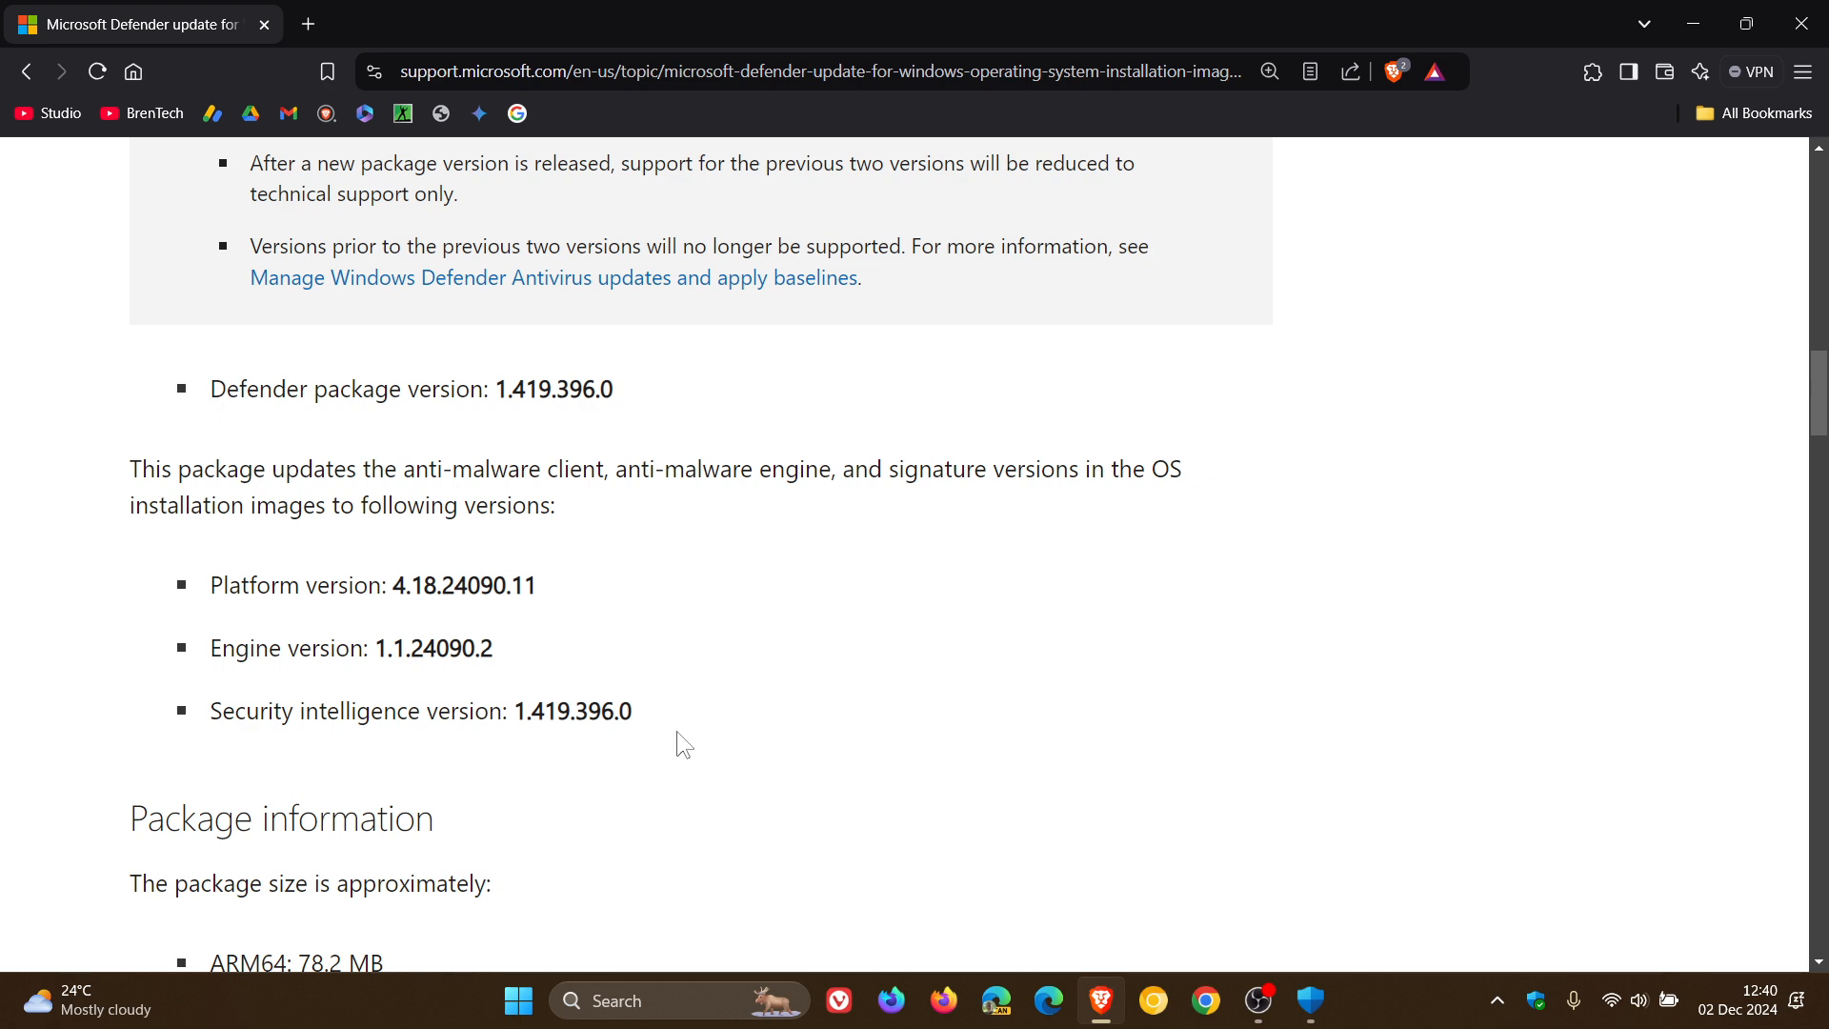
mouse_move(708, 722)
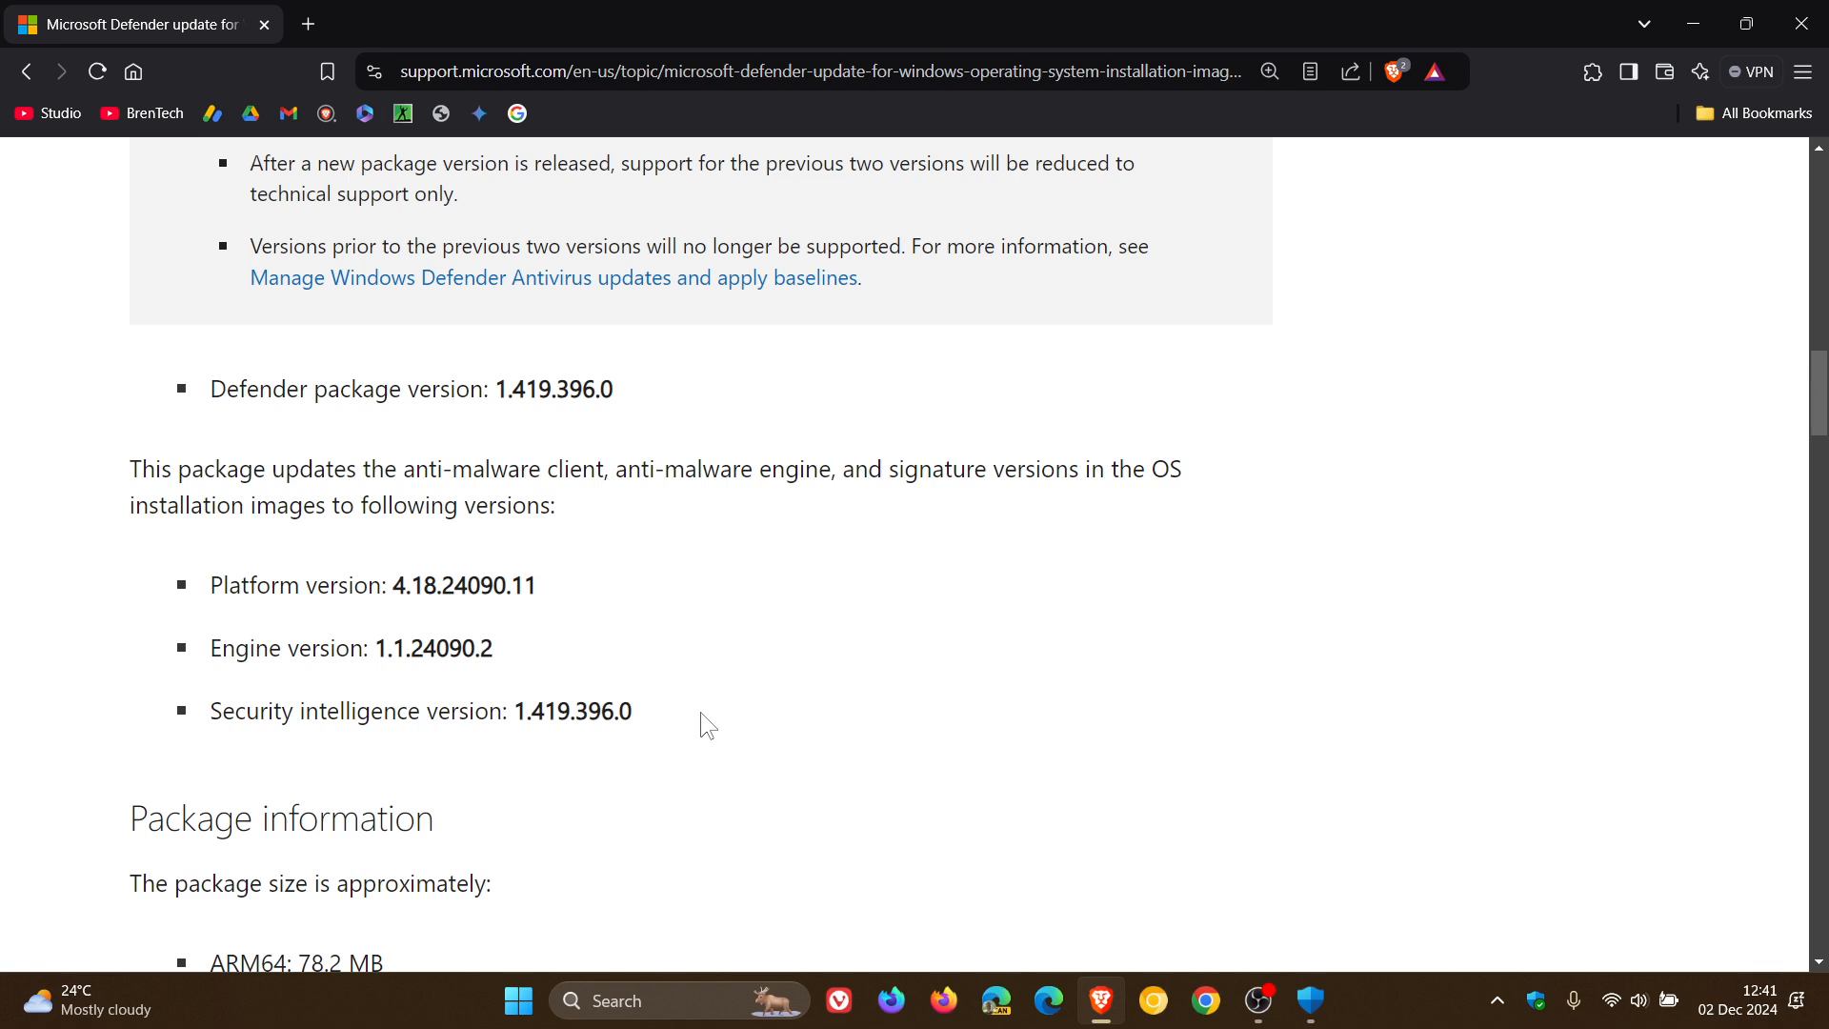
left_click(1311, 1000)
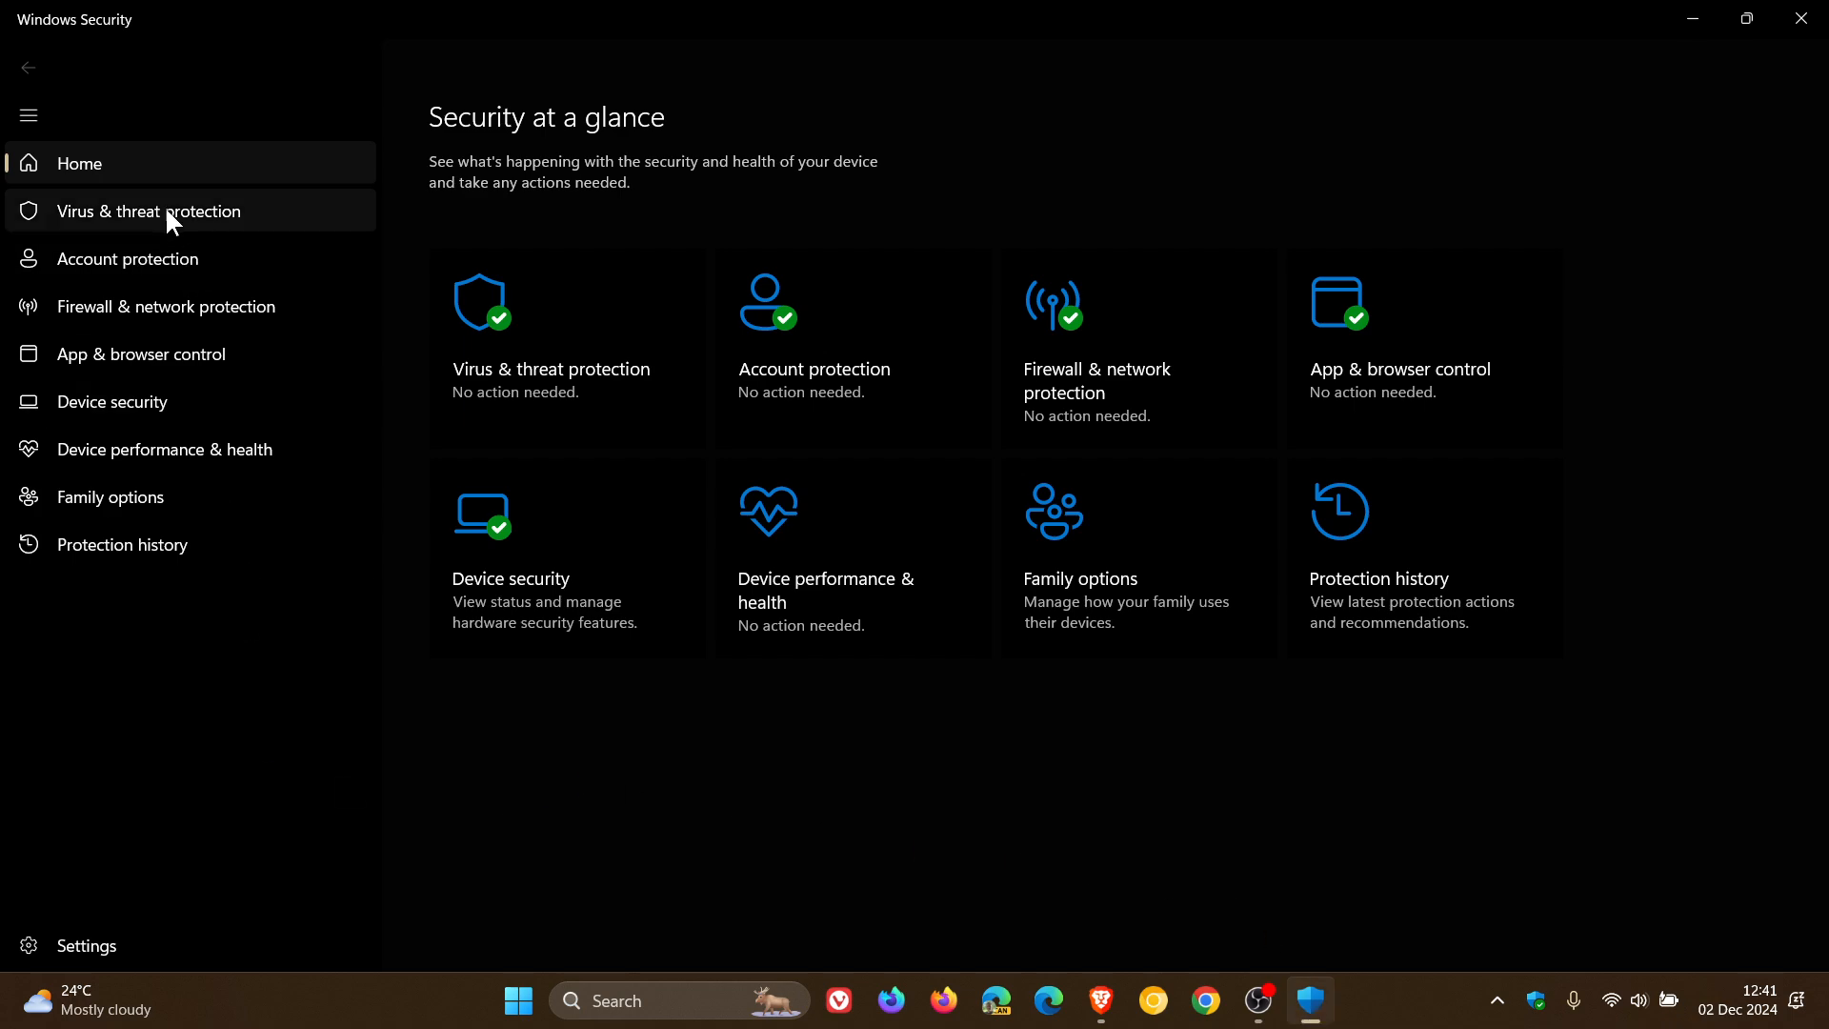
Show Protection updates under Virus & threat protection, revealing installed version 1.421.580.0.
left_click(147, 211)
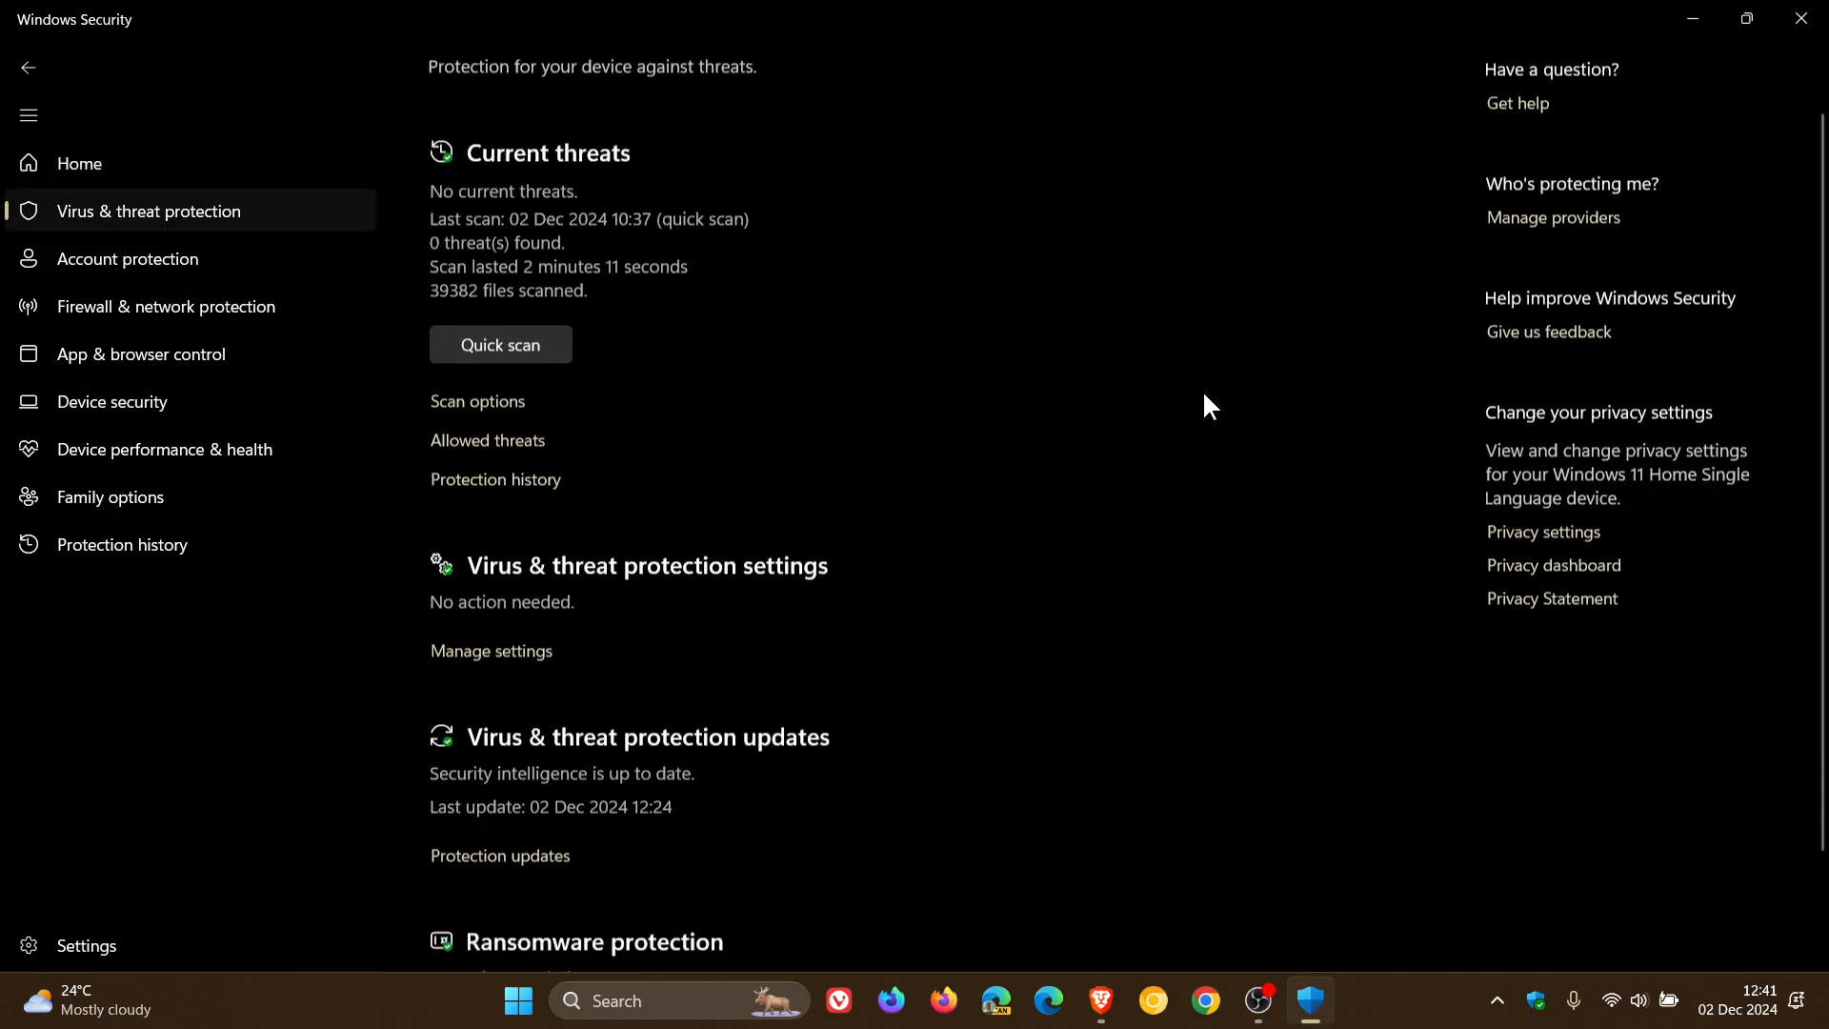
left_click(499, 855)
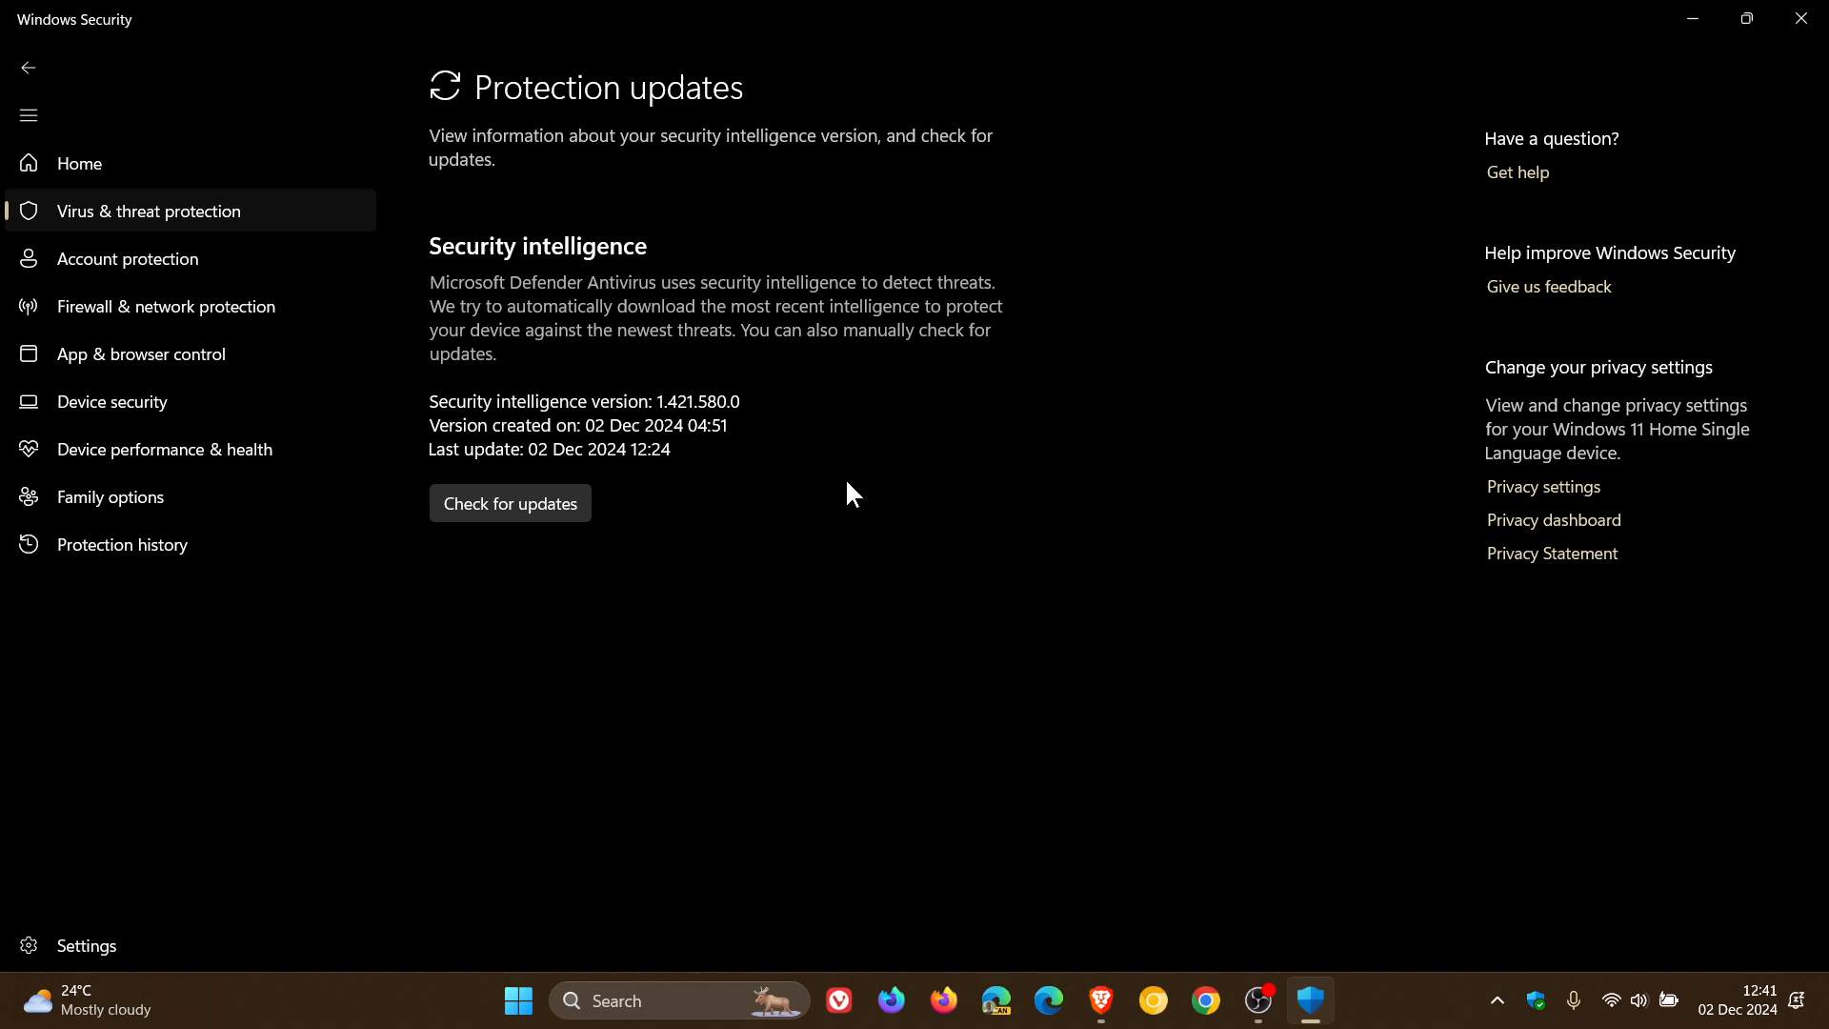
mouse_move(1369, 575)
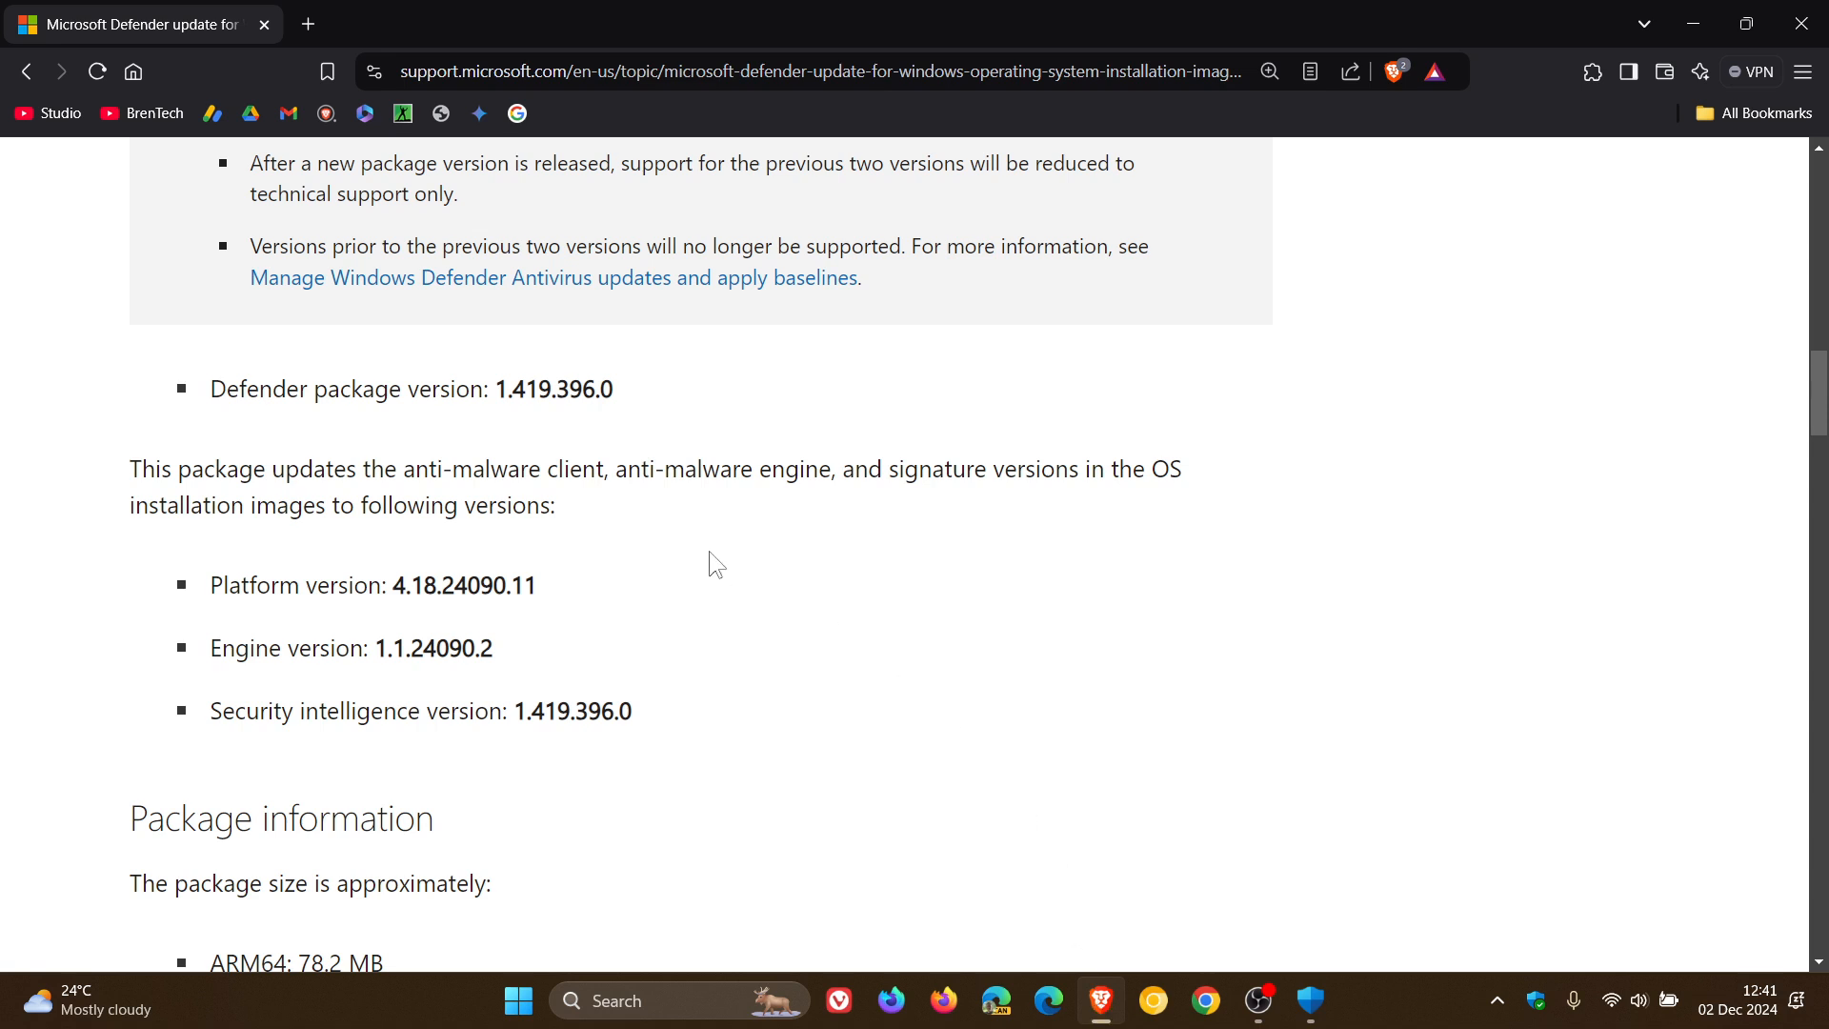
mouse_move(690, 720)
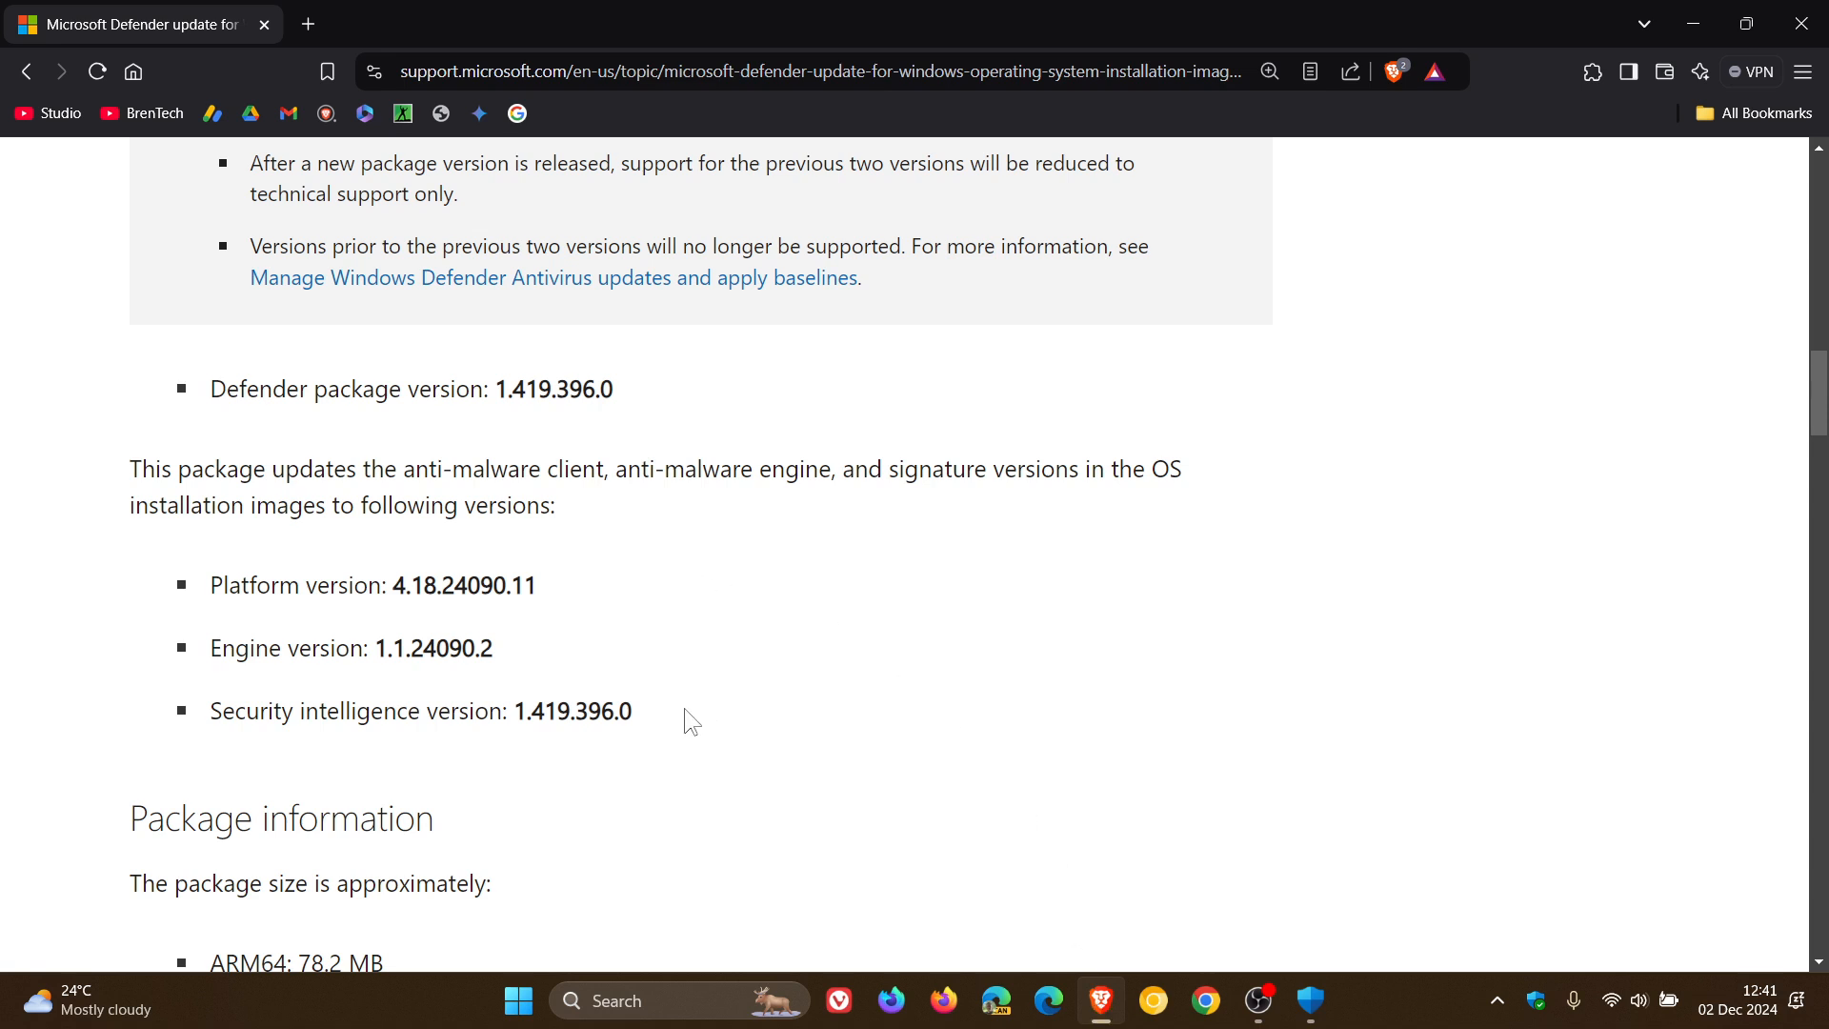
mouse_move(709, 718)
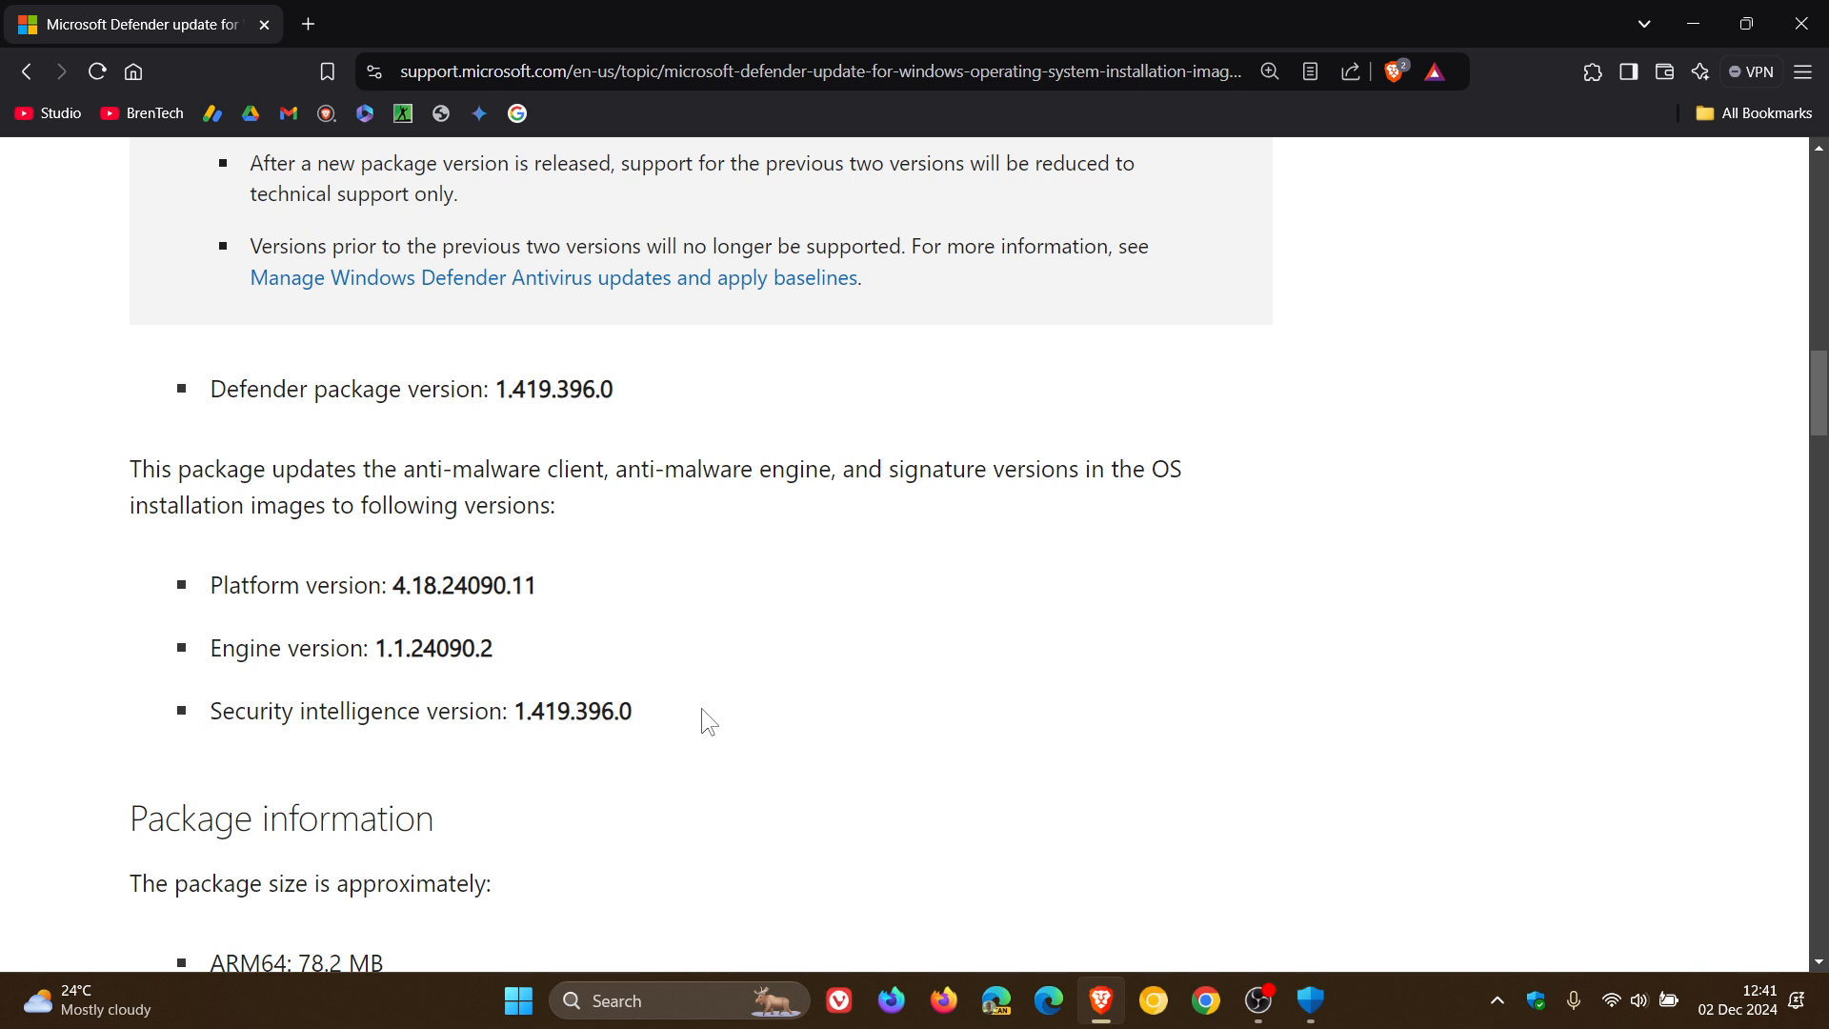
Bring Windows Security back to compare versions, then minimize it to the desktop.
left_click(1311, 1000)
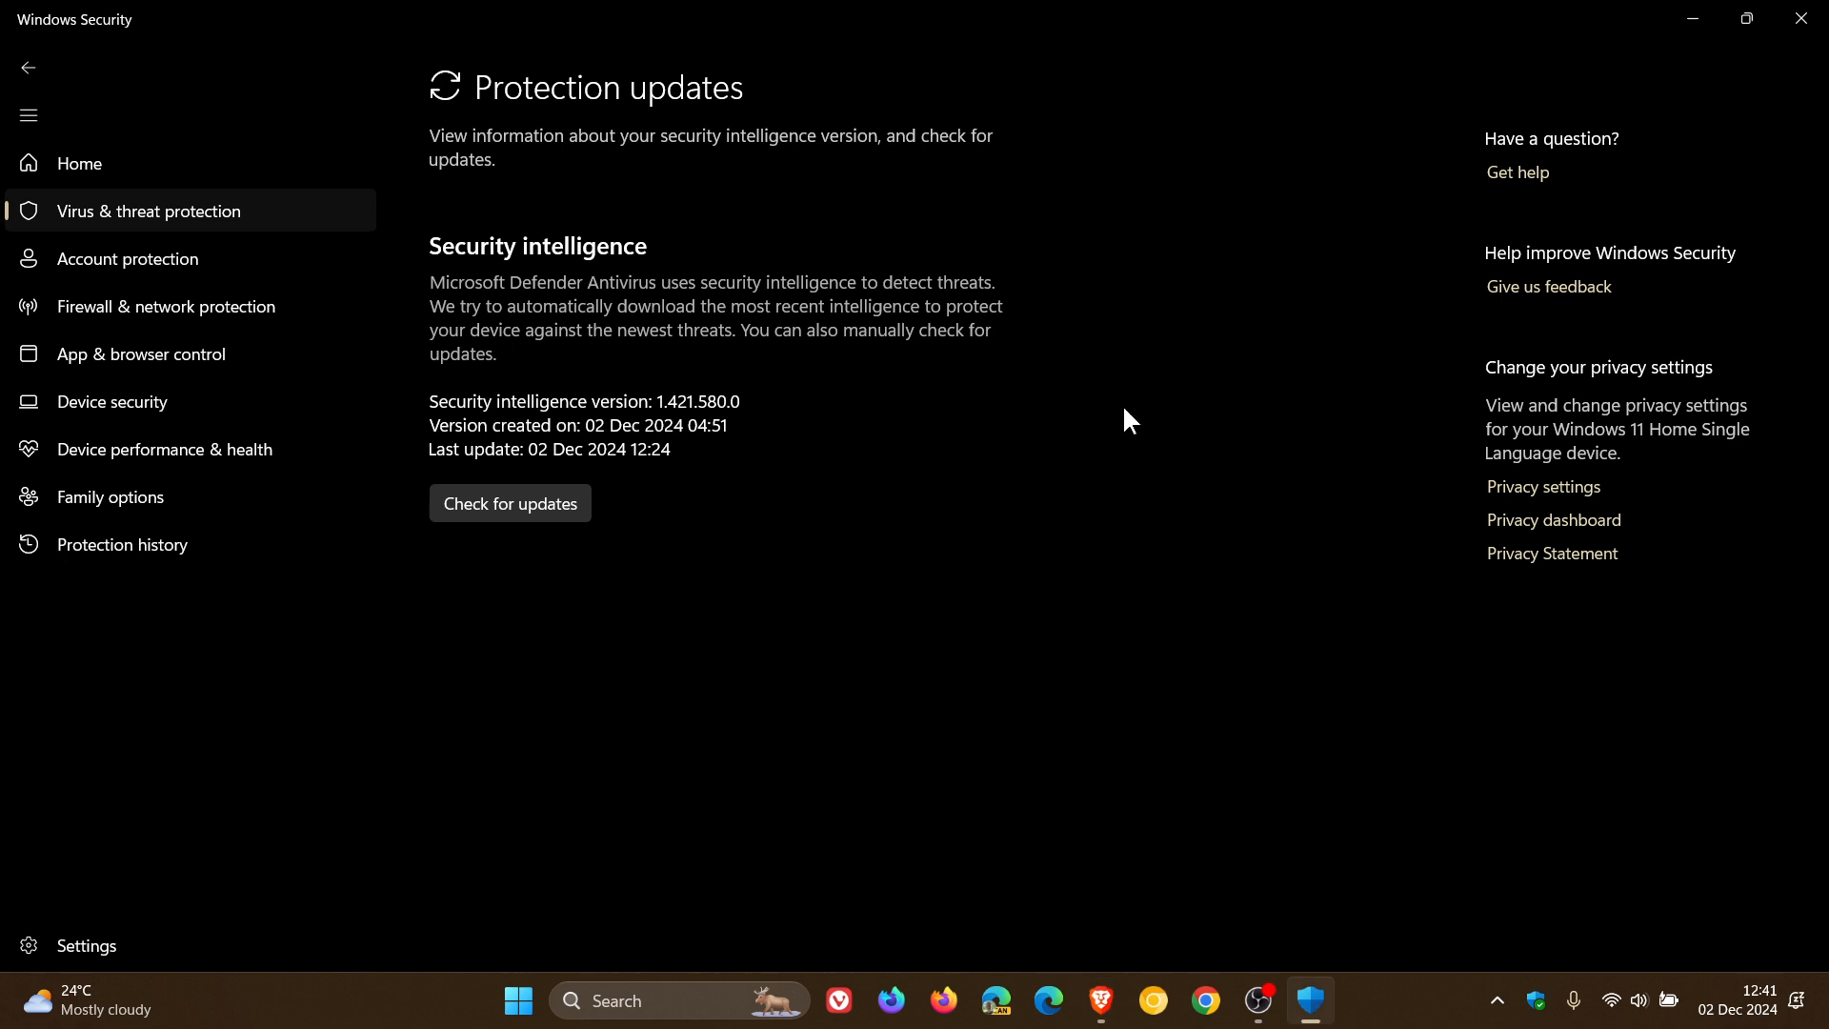
mouse_move(1282, 595)
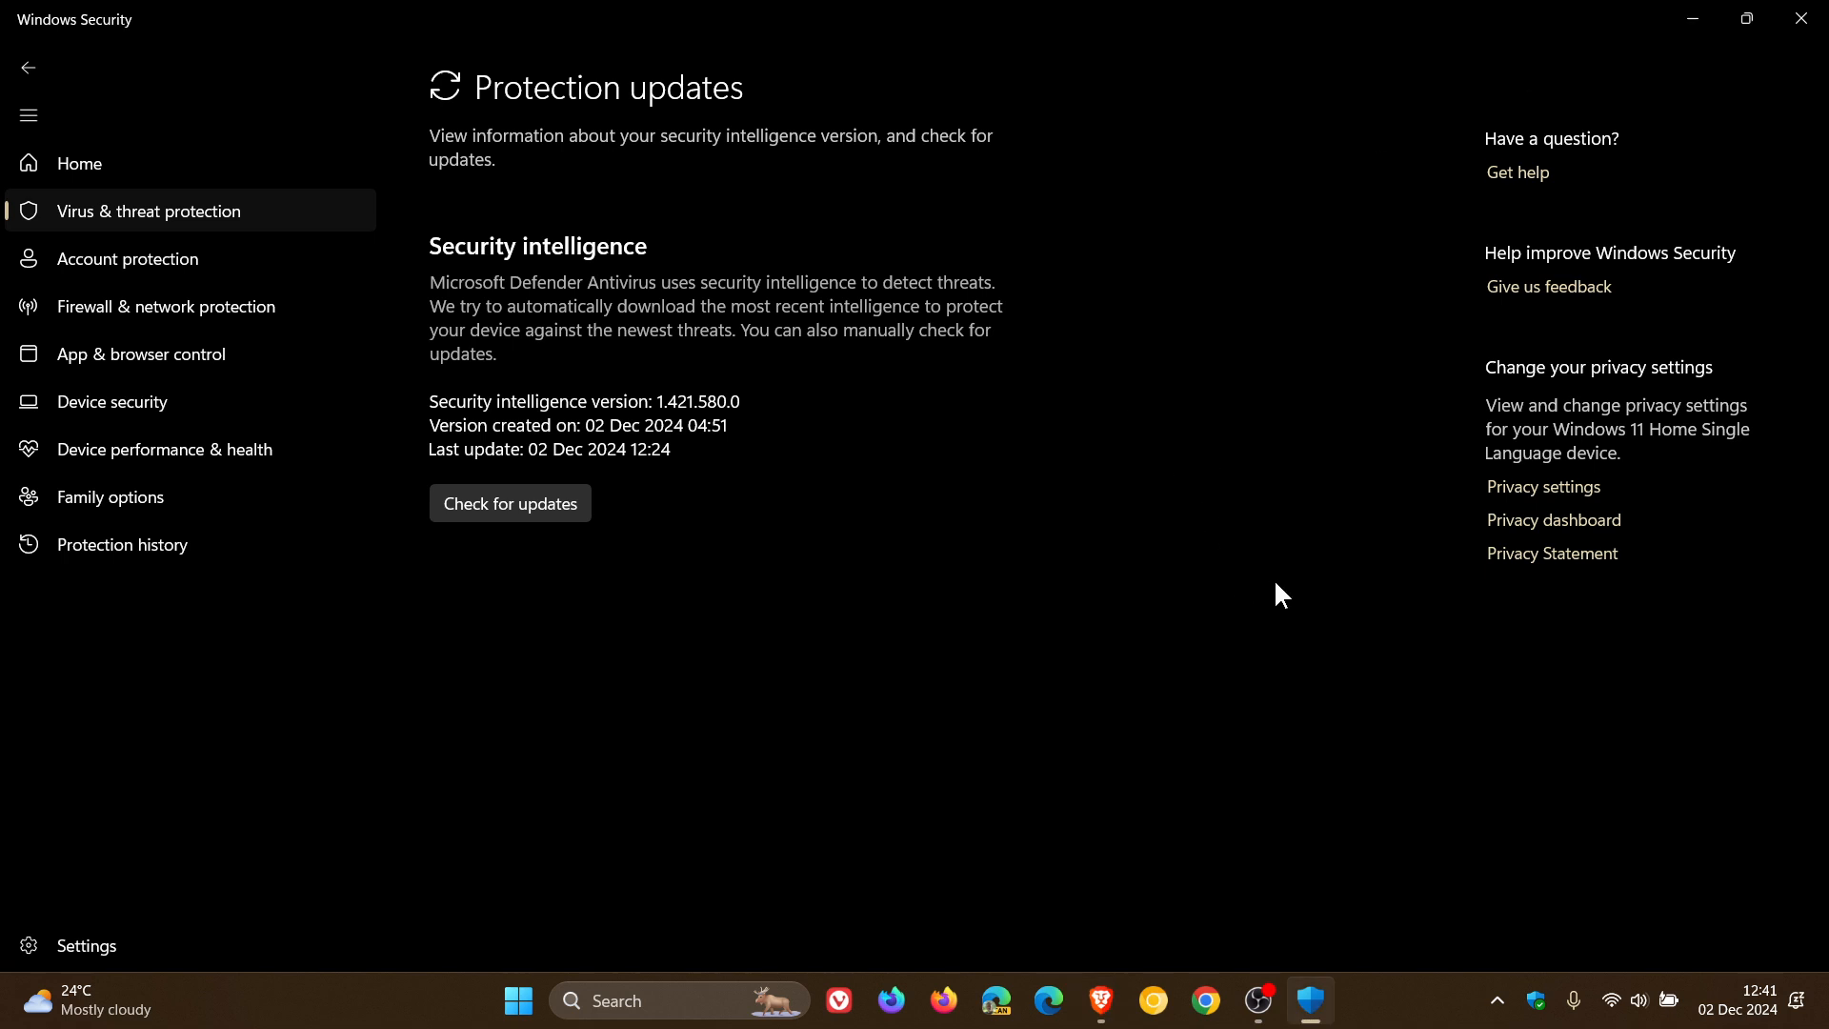
mouse_move(1692, 19)
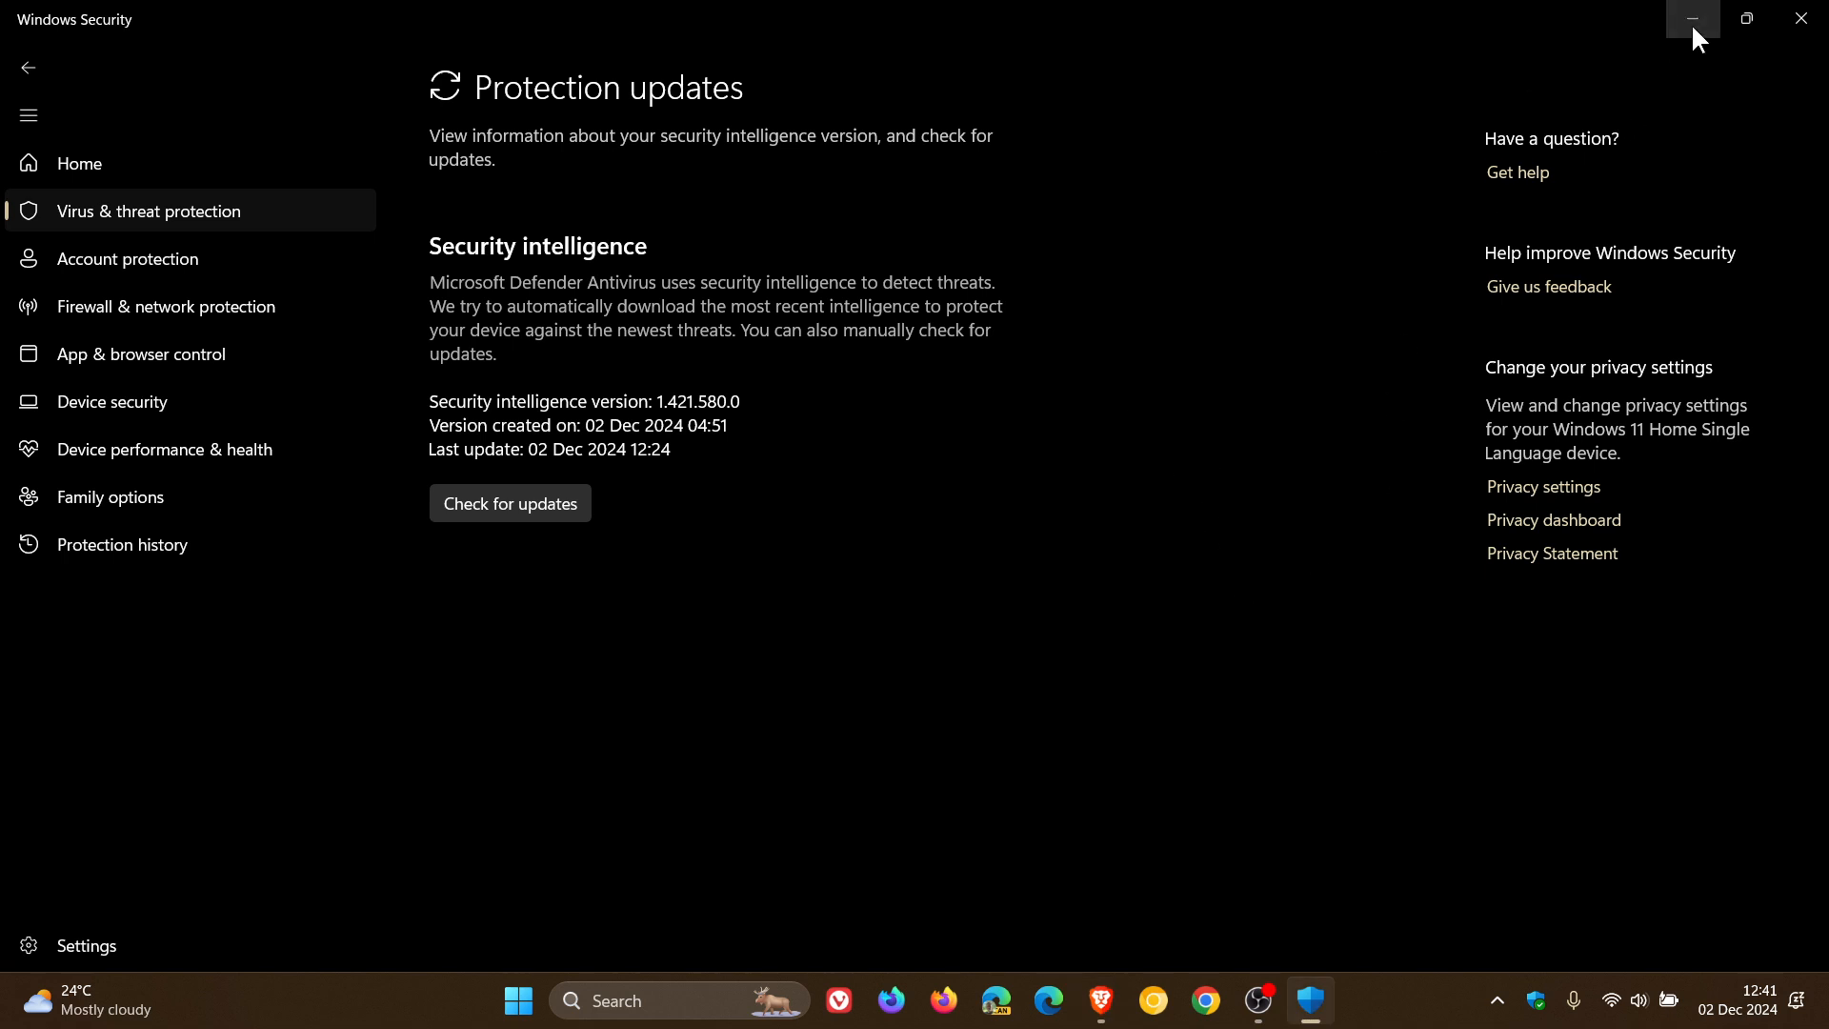
left_click(1691, 17)
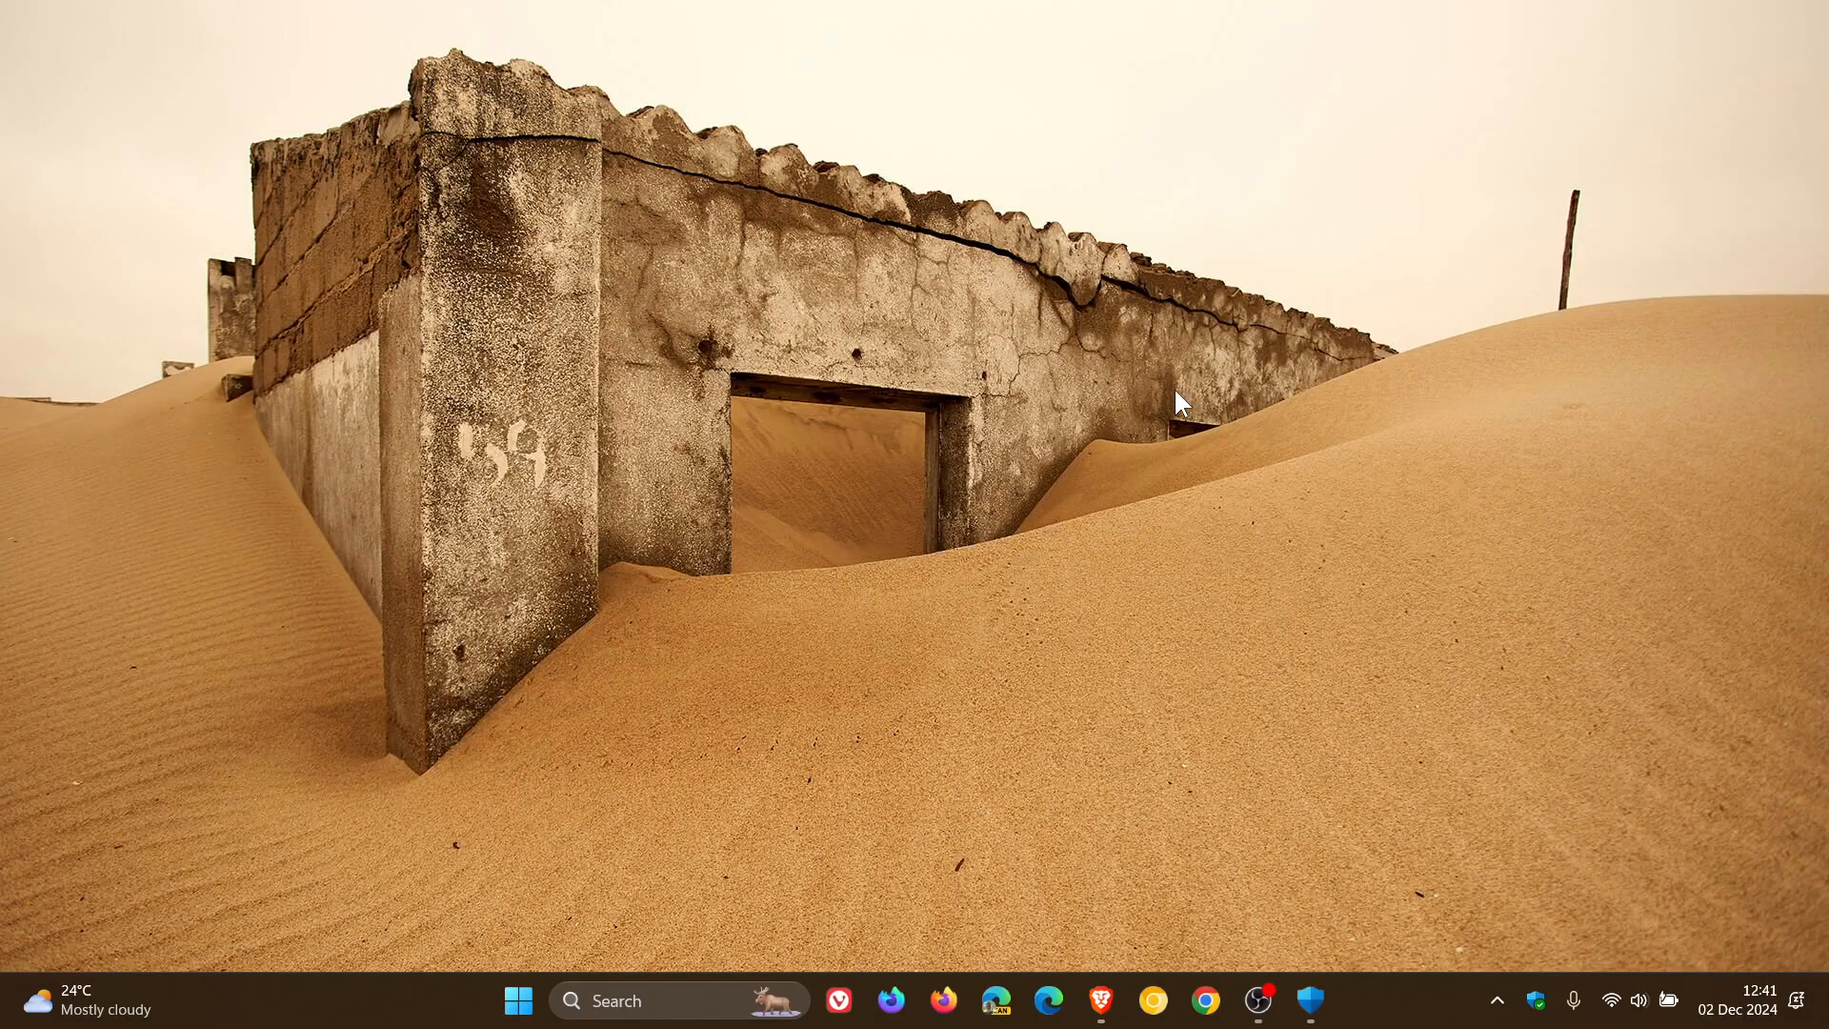